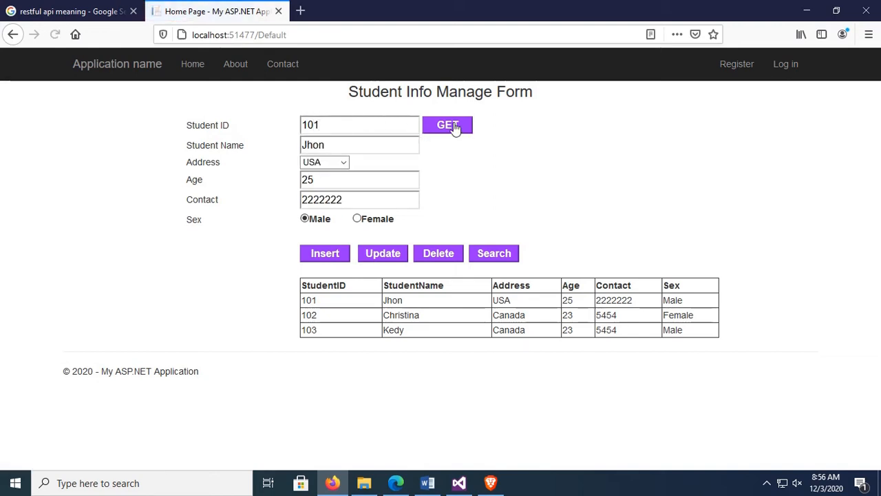
mouse_move(334, 248)
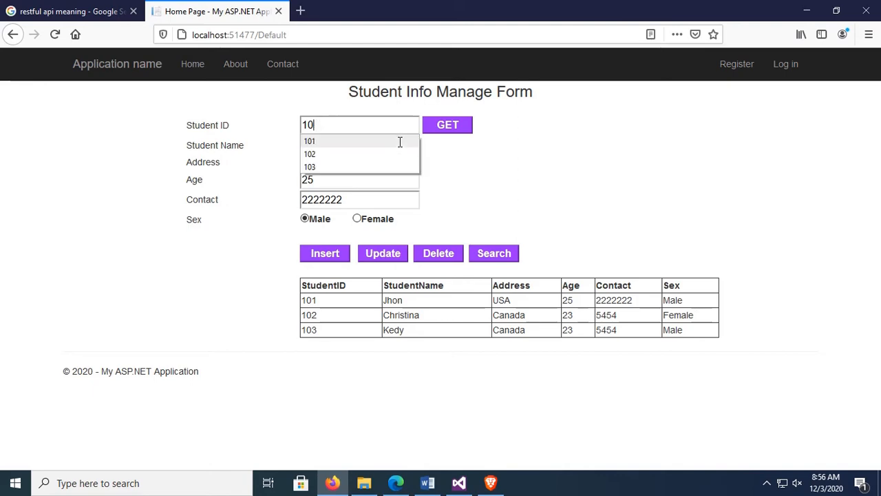
- Enter the SQL Server password and confirm the connection to ProgrammingDB
click(310, 153)
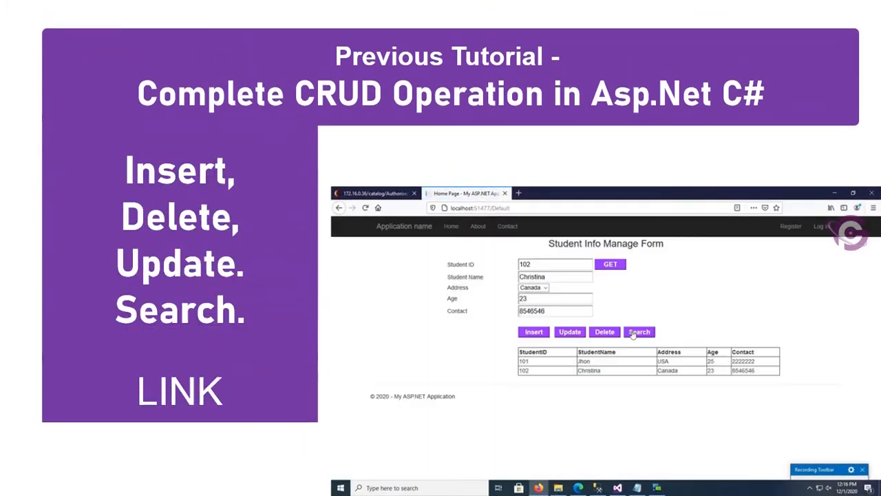
click(604, 332)
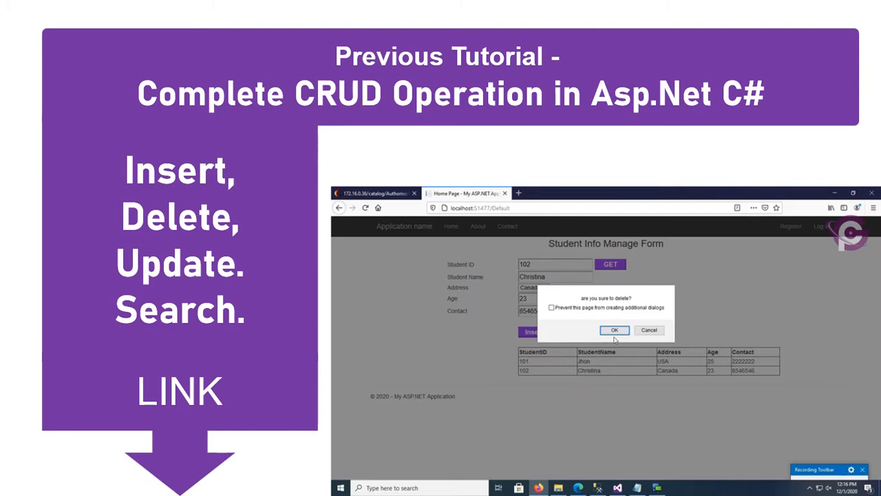
click(614, 329)
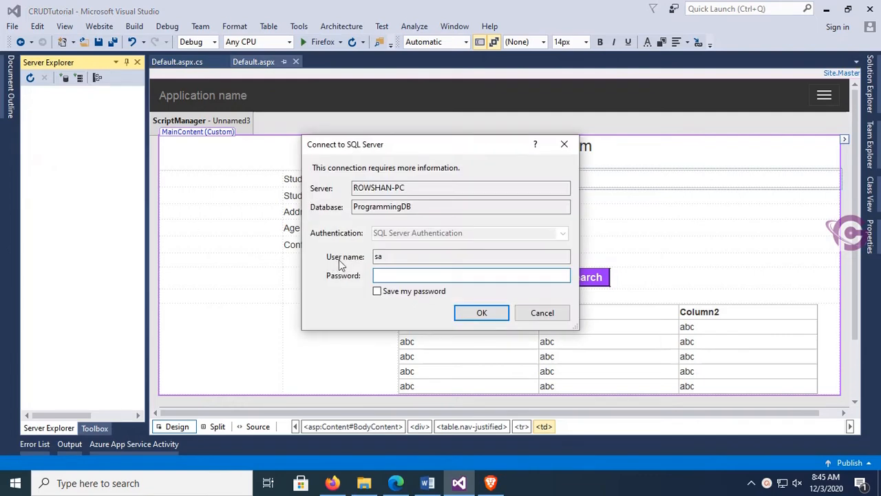
text(•)
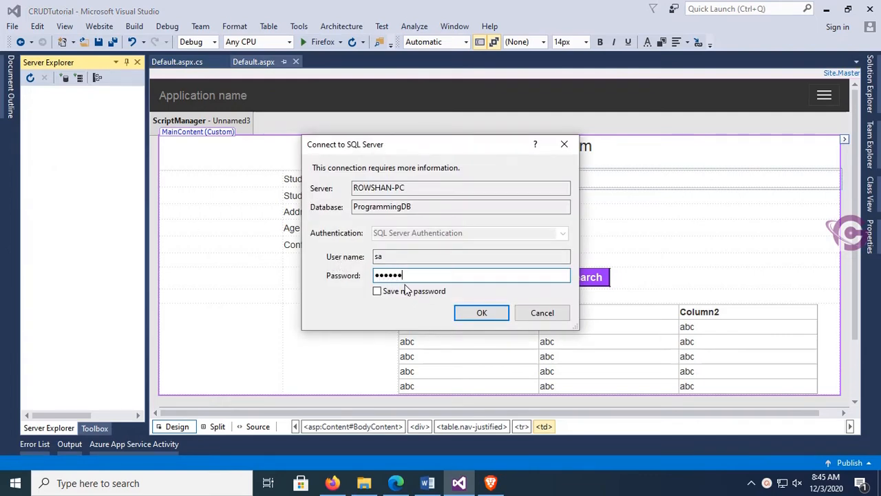
click(482, 313)
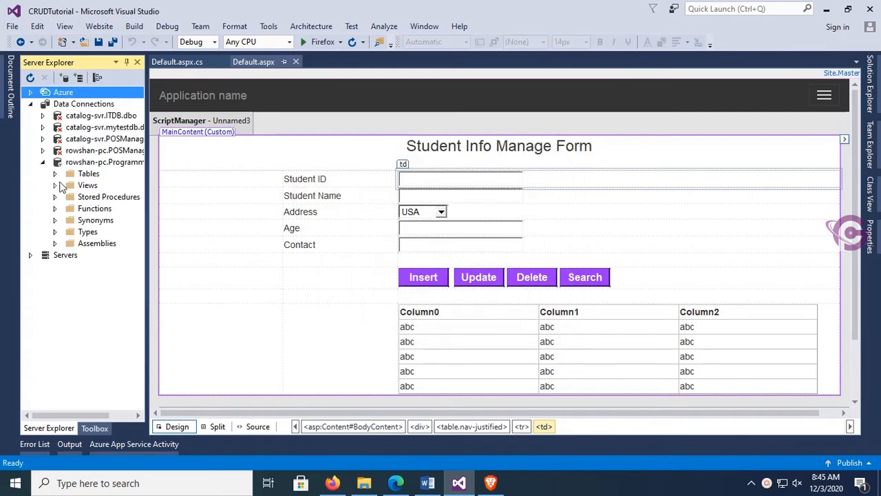
- Expand Tables and StudentInfo_Tab to show its columns, and open the table's context menu
click(54, 172)
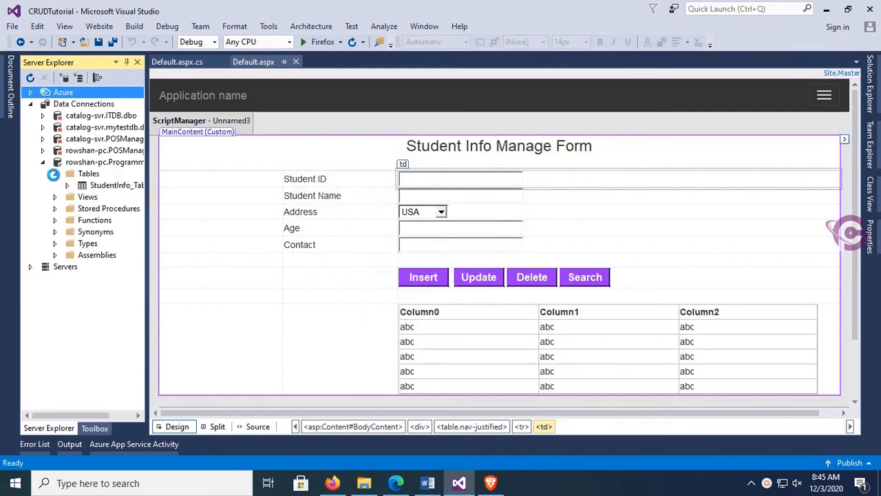
click(66, 185)
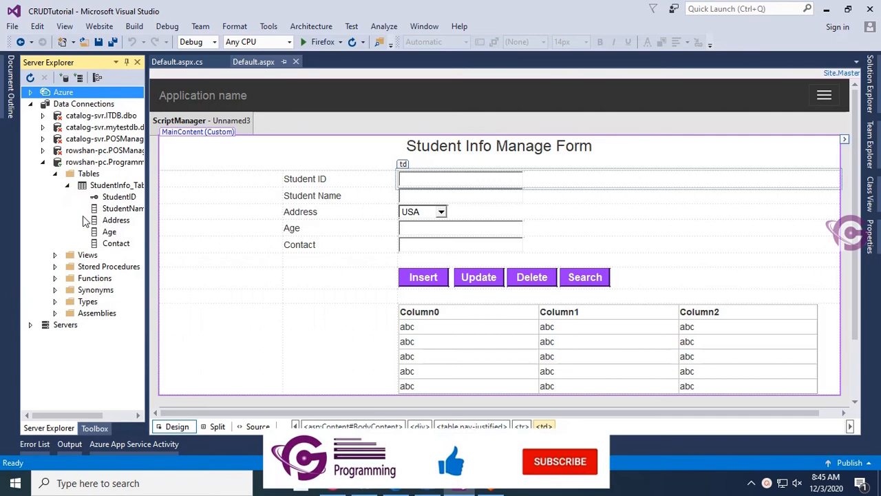
right_click(116, 184)
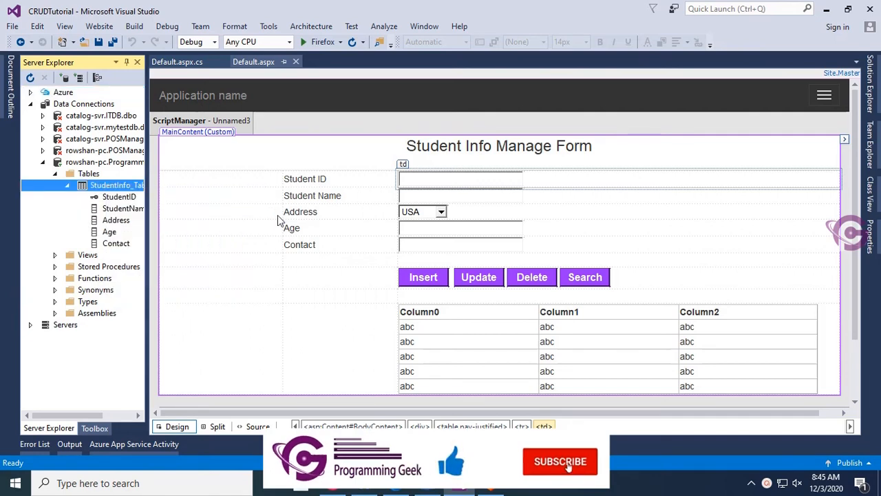
- Add a Sex column after Contact in the StudentInfo_Tab design and update the database
double_click(117, 185)
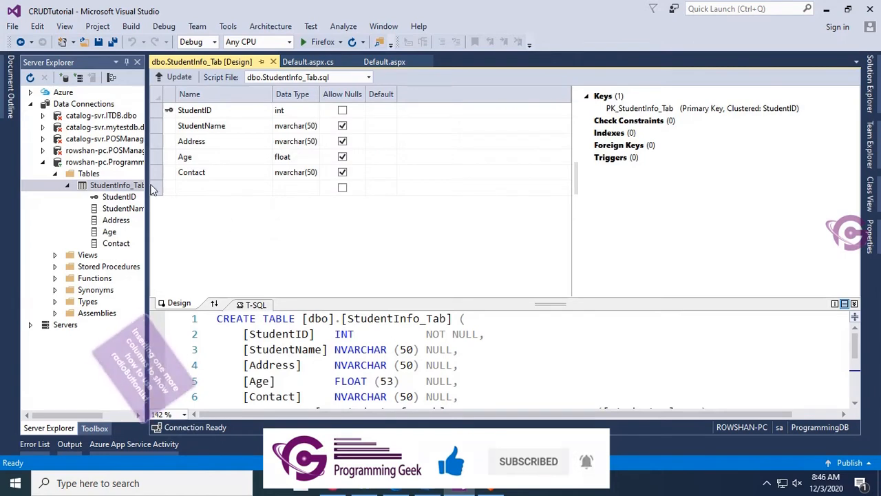
click(223, 188)
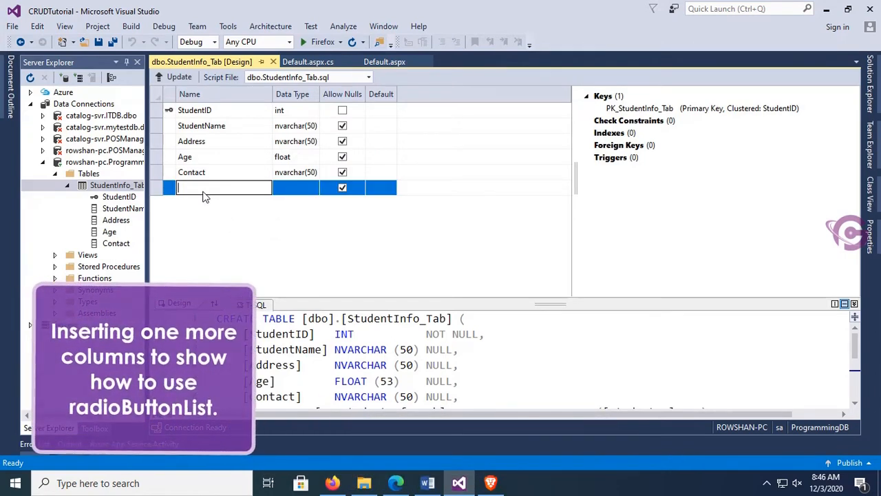
text(Sex)
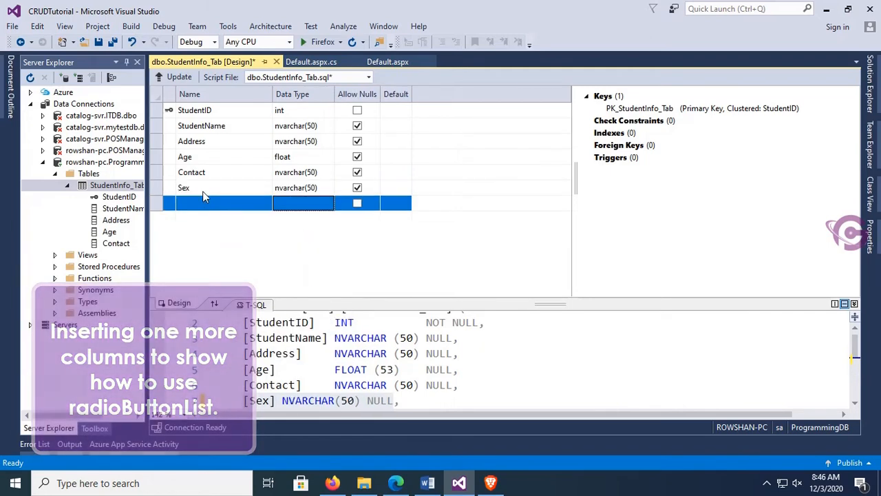
click(178, 76)
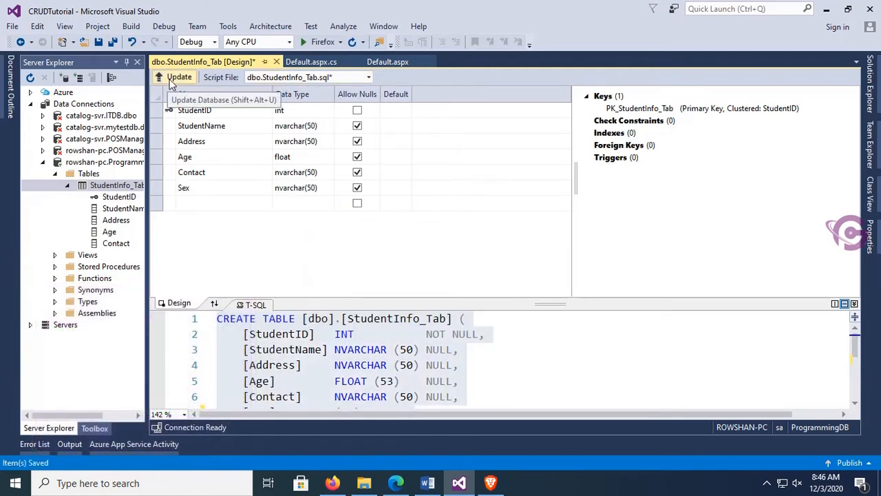
click(179, 76)
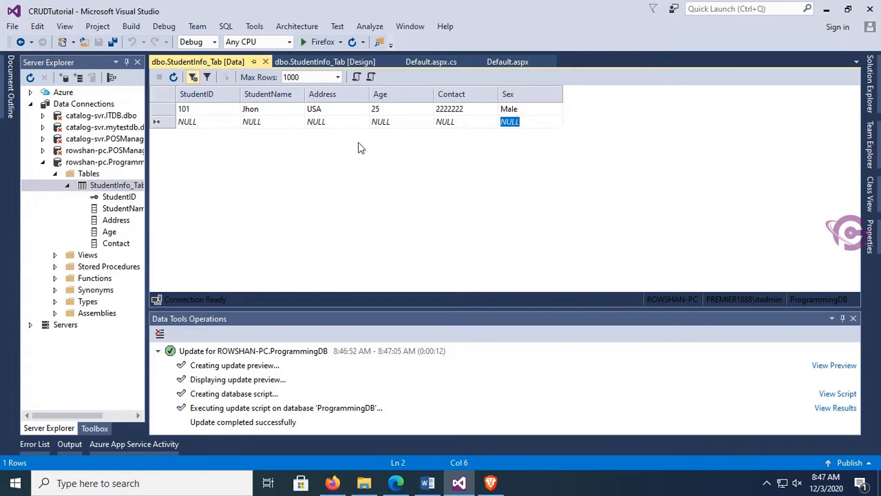
click(508, 61)
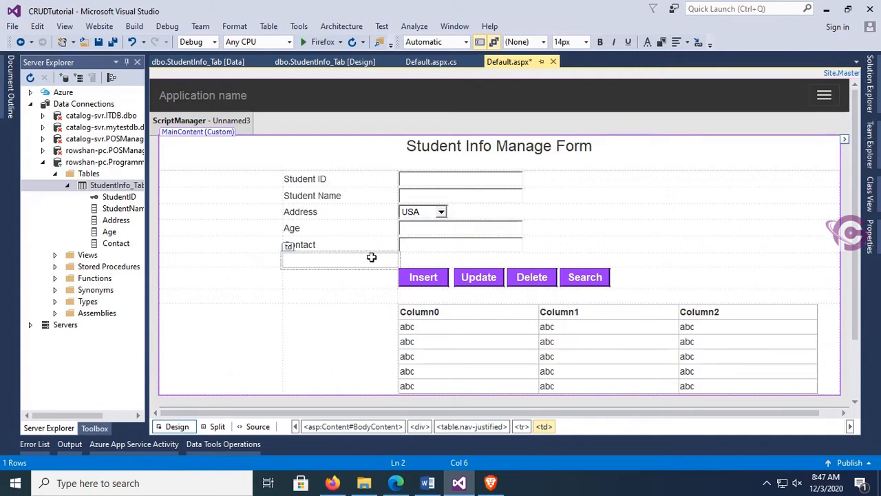
- Type a Sex label in the new form row and place a RadioButtonList beside it
text(Sex)
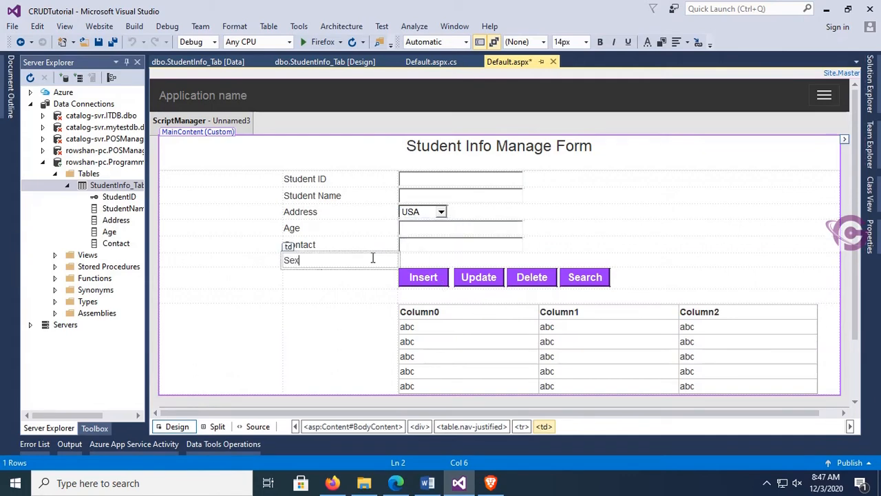
click(338, 259)
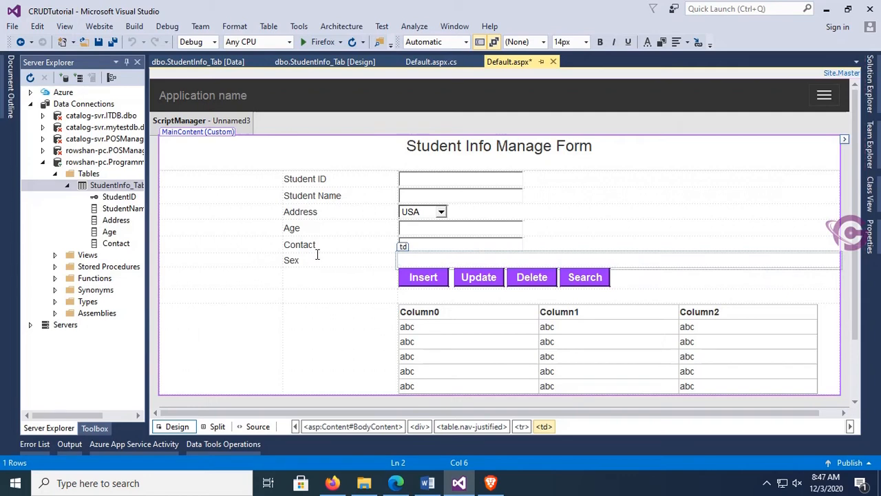
click(94, 428)
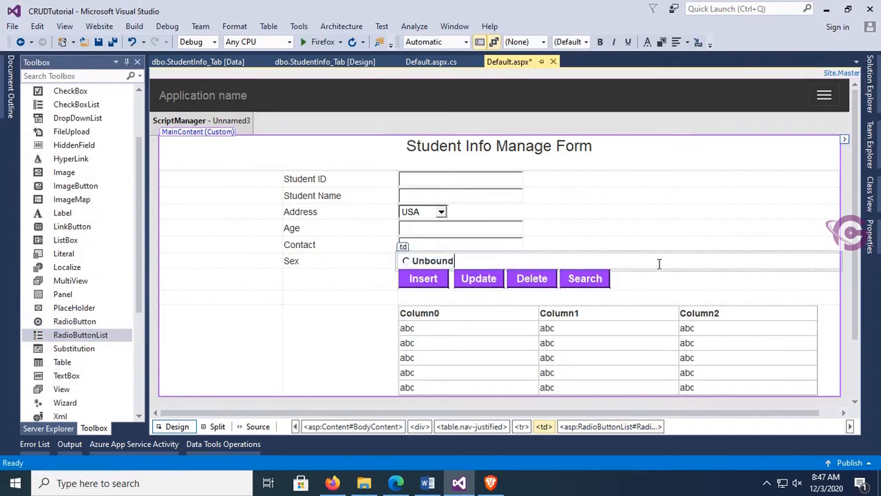
right_click(659, 264)
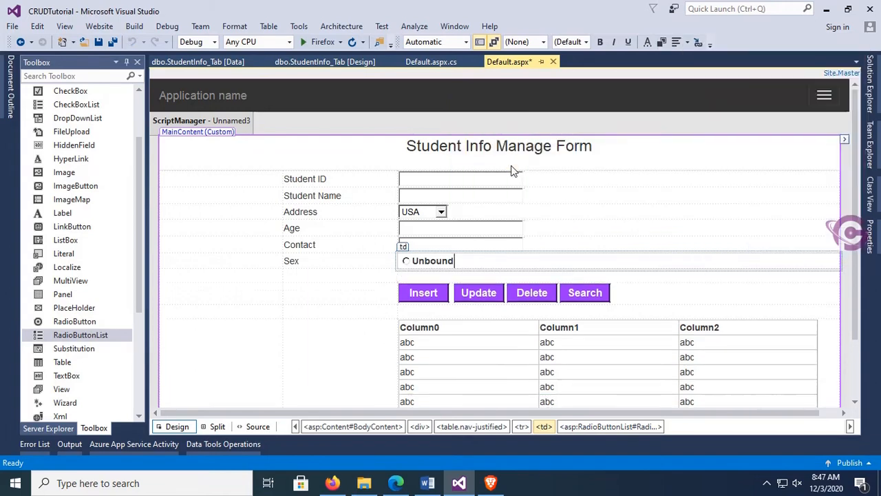
click(432, 260)
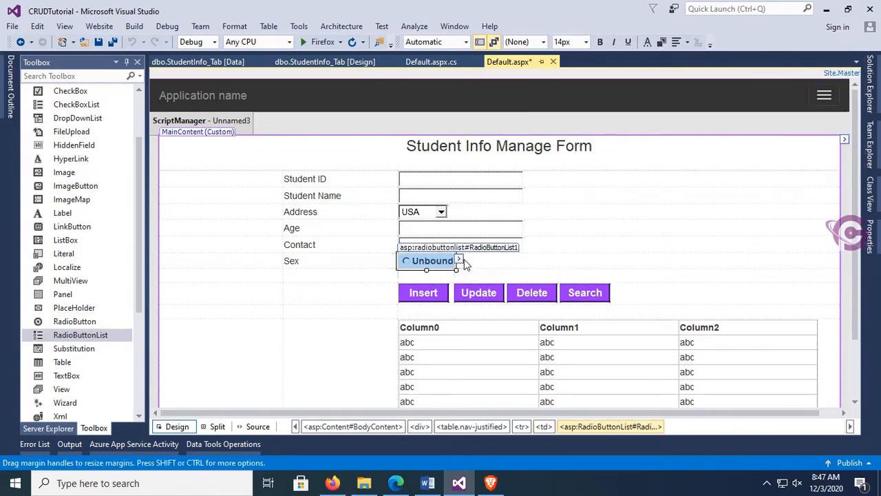
- Give the radio button list Male and Female items
click(459, 260)
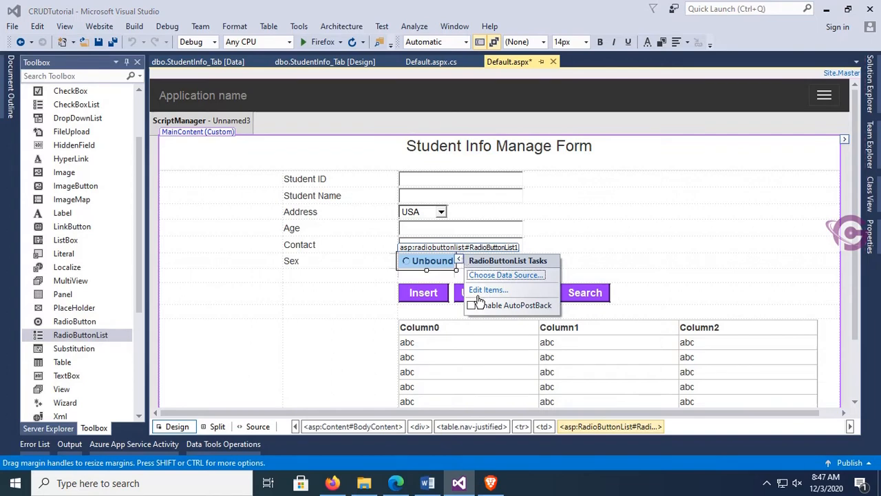
click(489, 290)
text(Female)
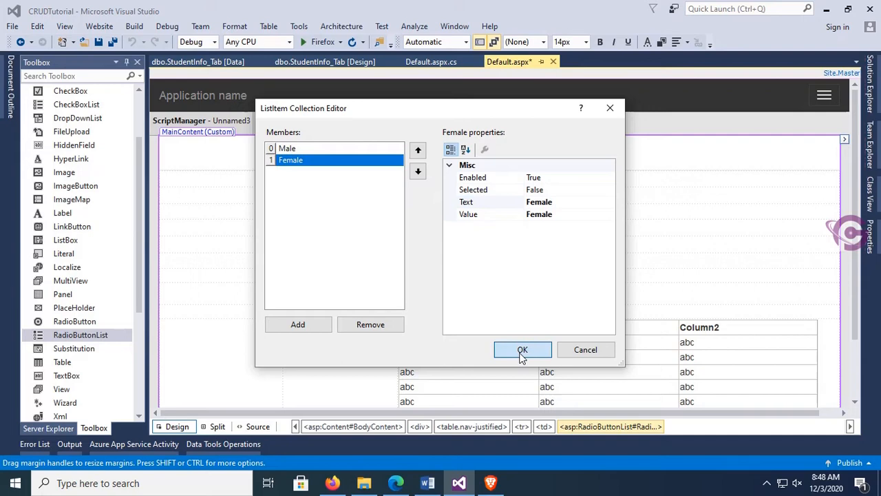
click(523, 349)
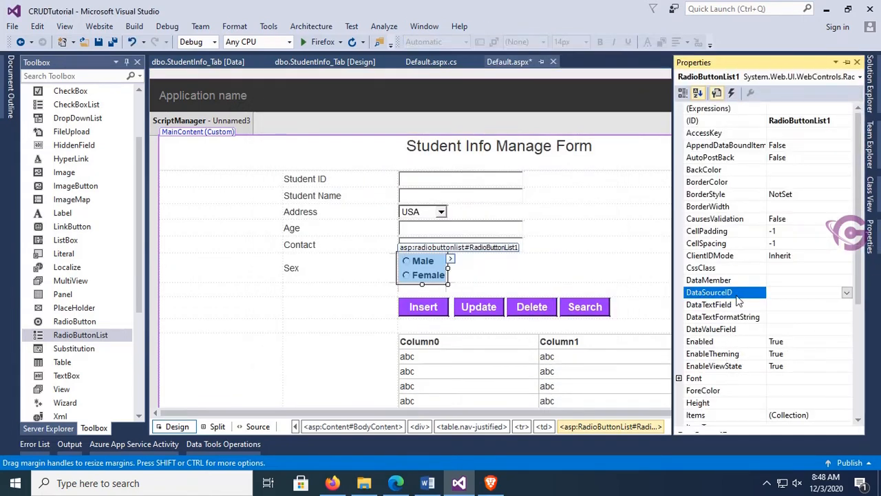
- Lay the Male and Female options side by side and widen the list to about 189px
scroll(down, 3)
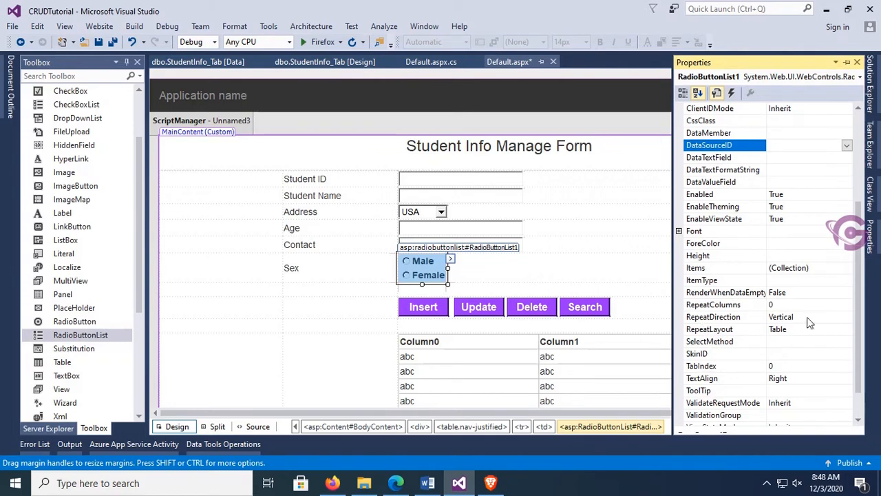
click(847, 316)
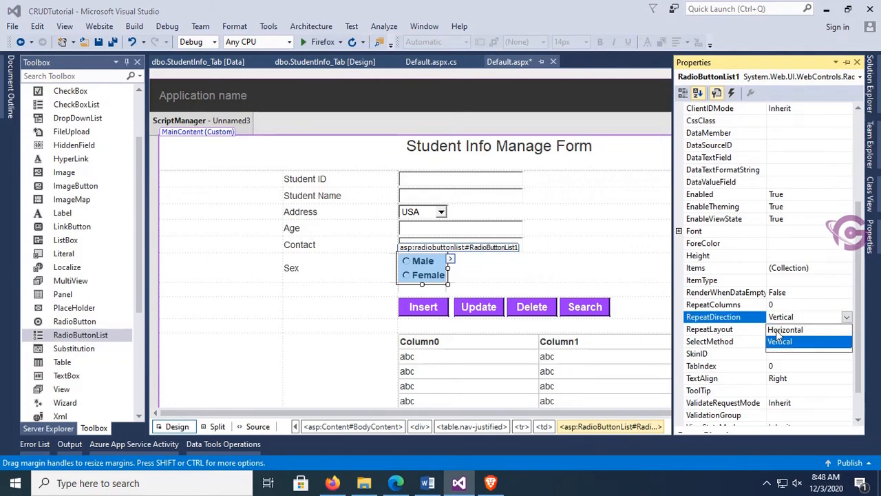
click(785, 330)
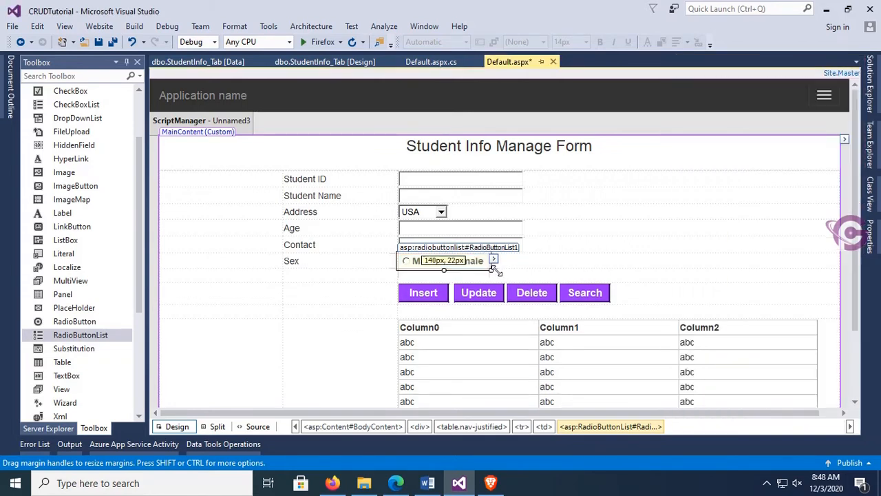
drag(494, 270, 526, 274)
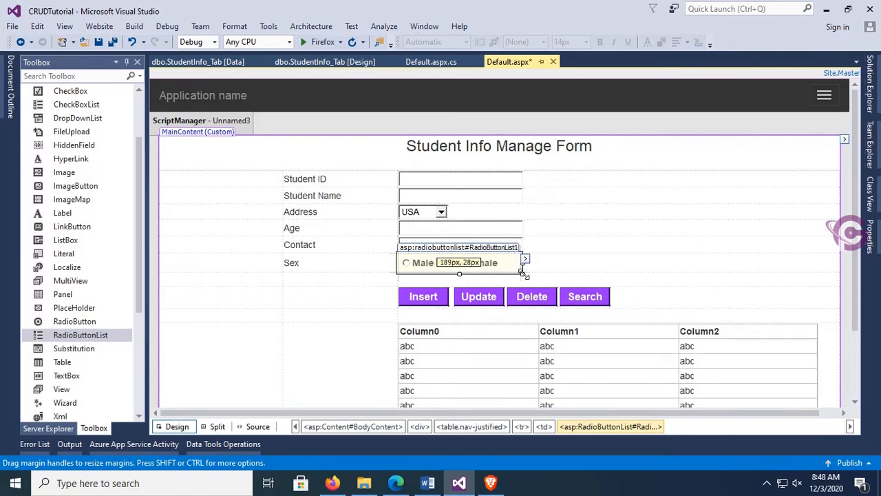
click(460, 263)
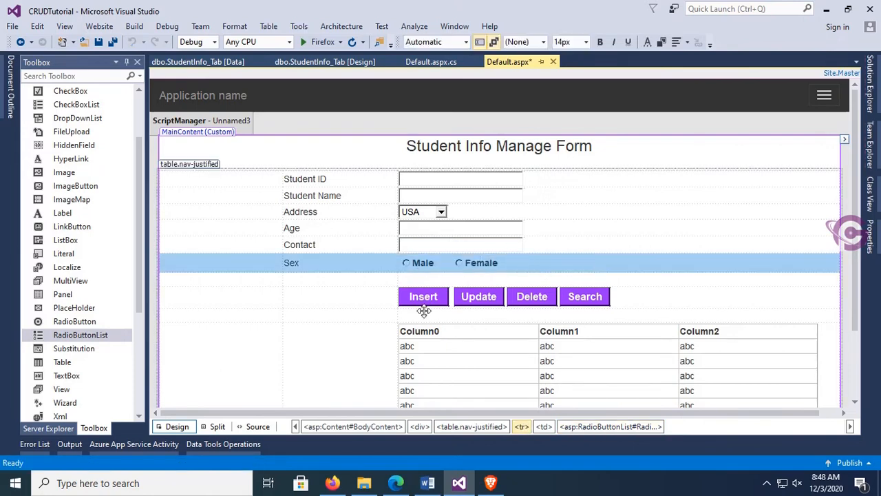
click(422, 296)
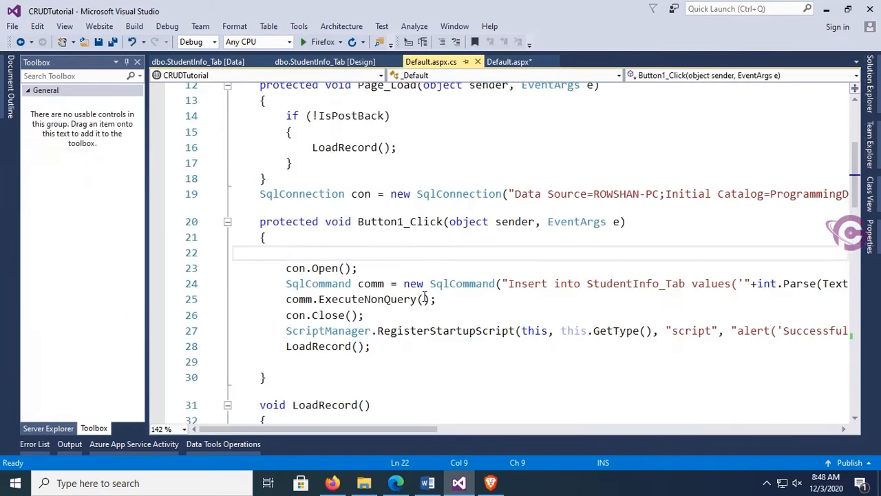
- Replace the duplicated TextBox4.Text in the INSERT query with RadioButtonList1.SelectedValue, save, and run
drag(323, 429, 455, 430)
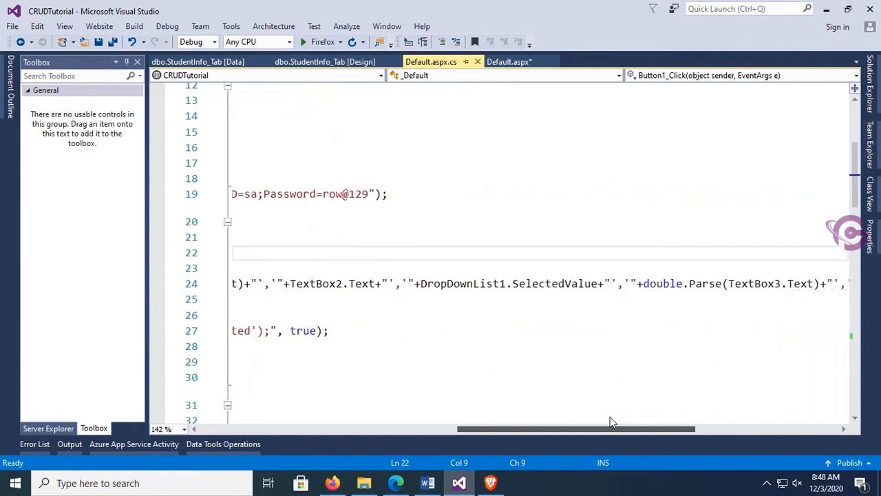
scroll(right, 3)
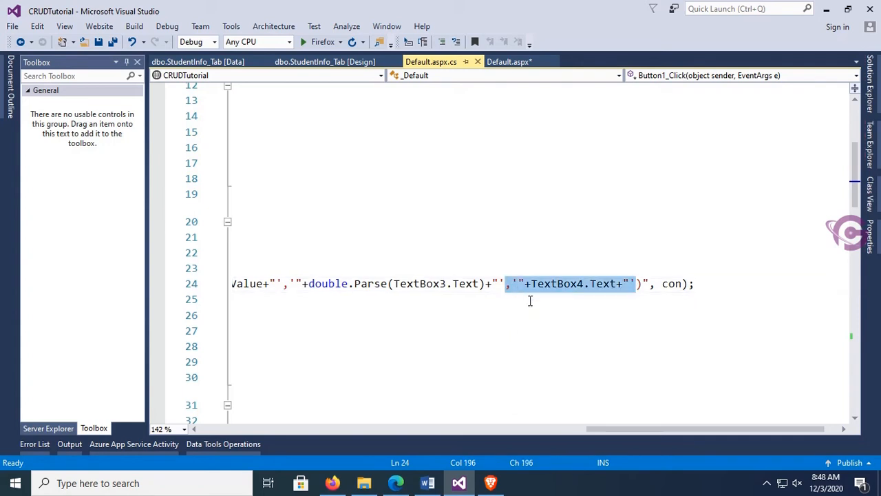
mouse_move(640, 283)
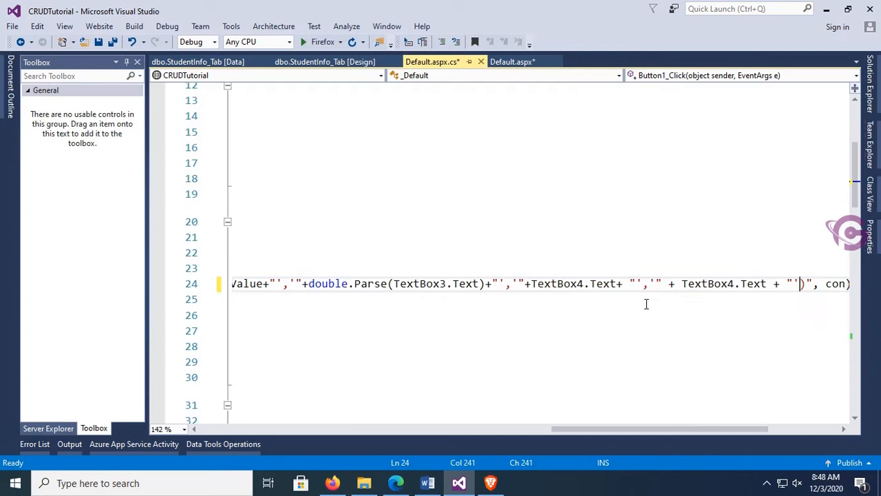
double_click(716, 284)
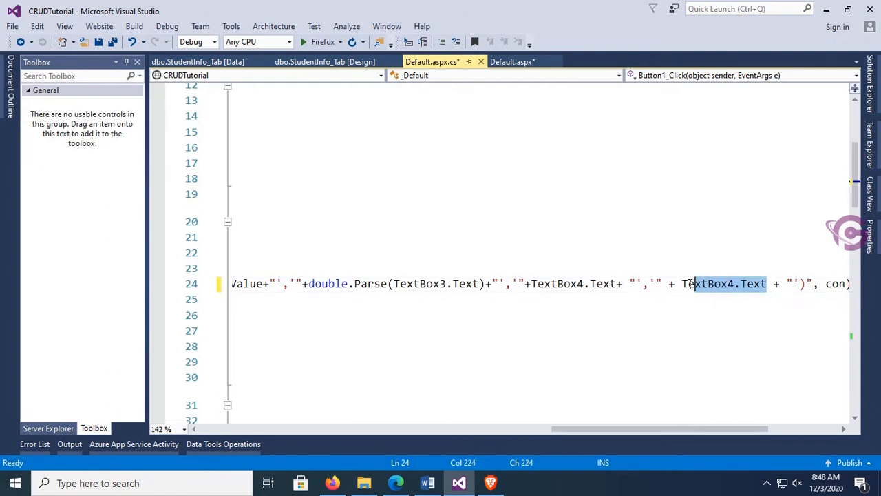
text(rad)
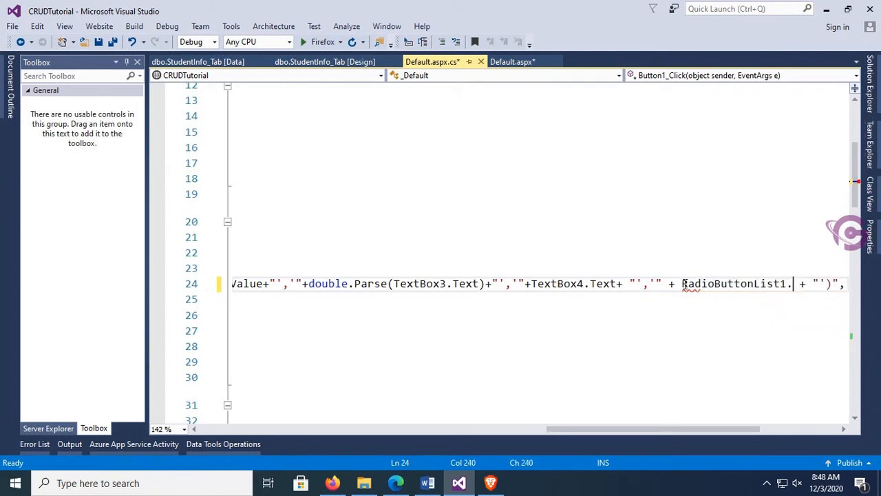
text(sele)
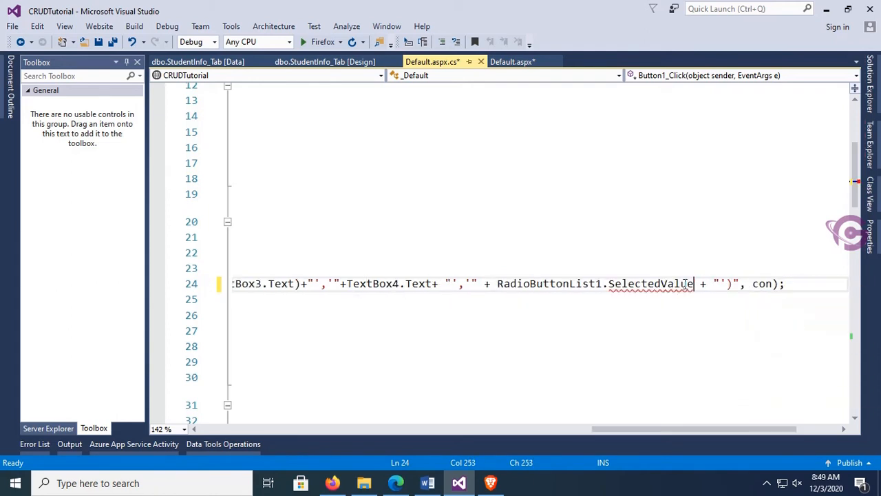
key(ctrl+s)
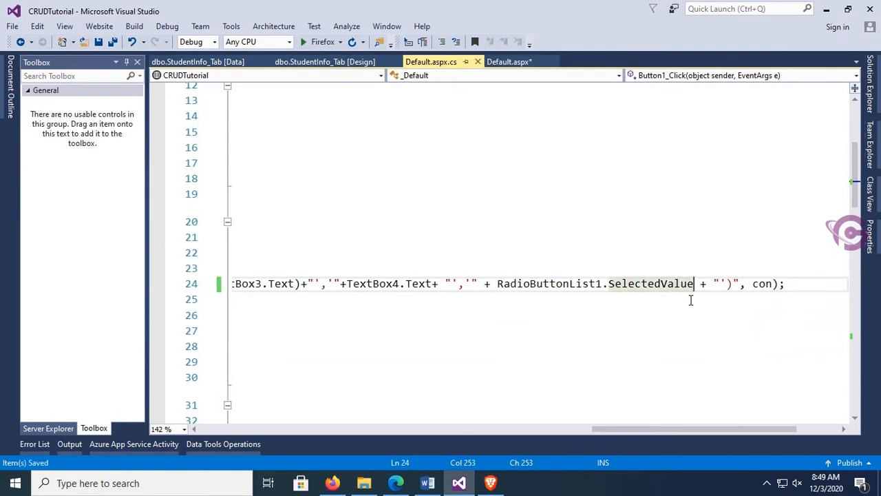
mouse_move(446, 130)
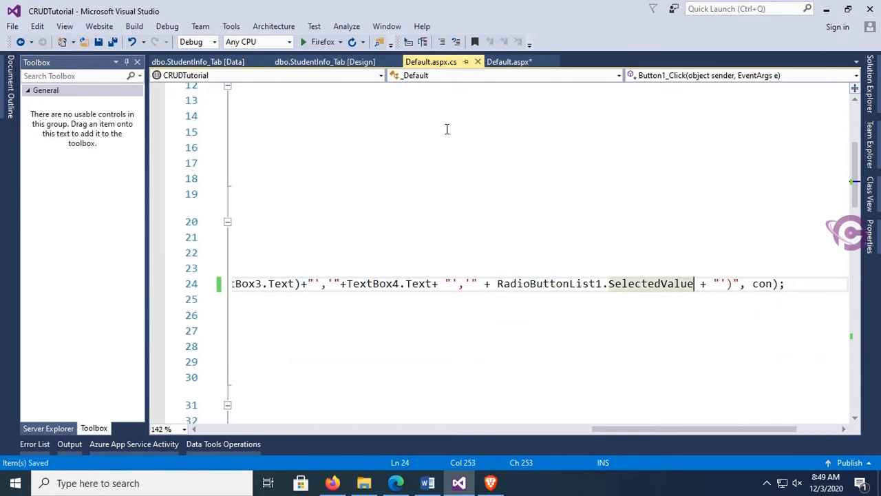
click(510, 61)
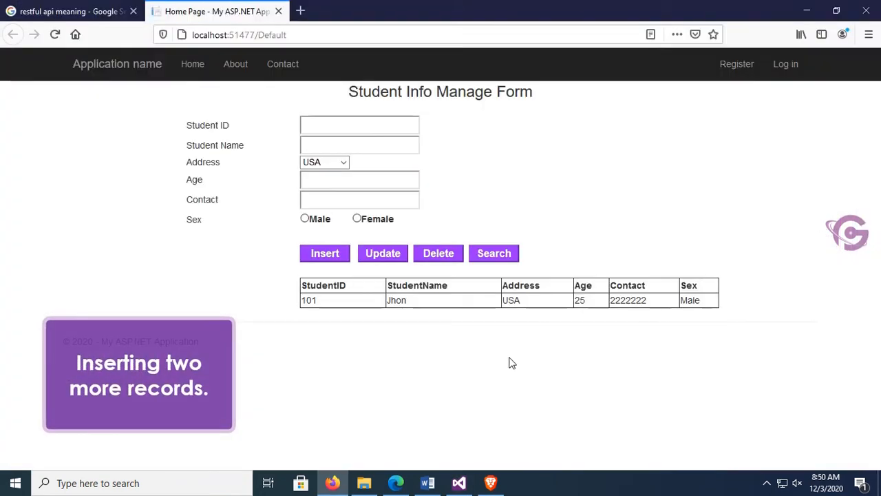
- Insert student 102 Christina, address Canada, age 23, sex Female
click(358, 125)
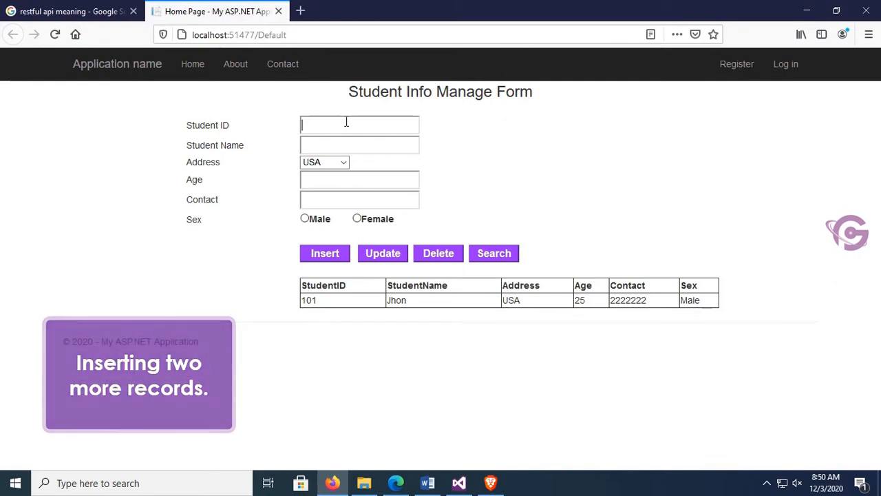
text(102)
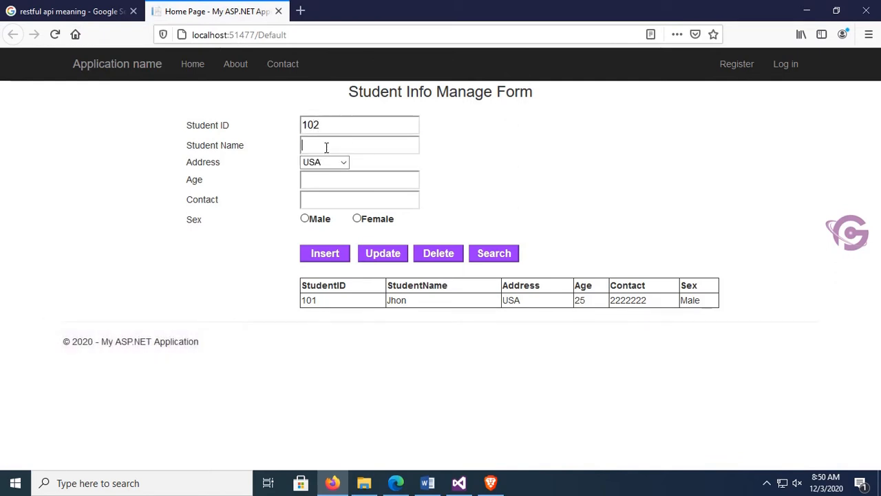
click(342, 161)
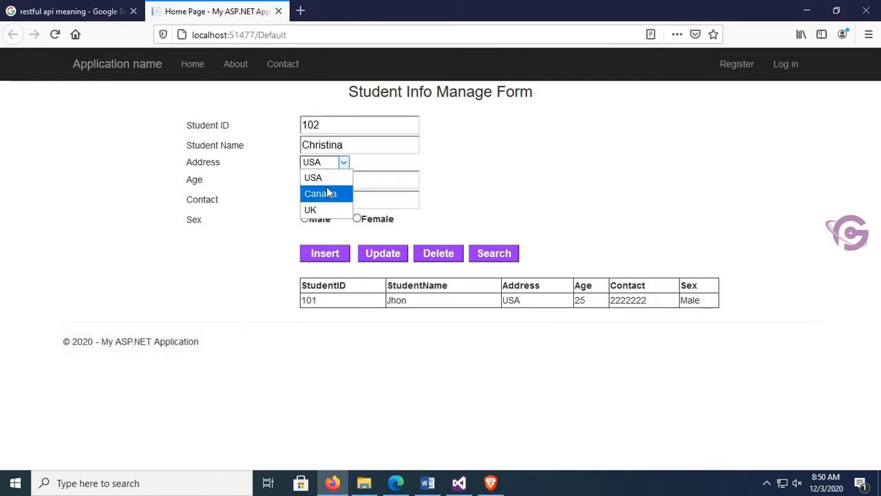
click(319, 193)
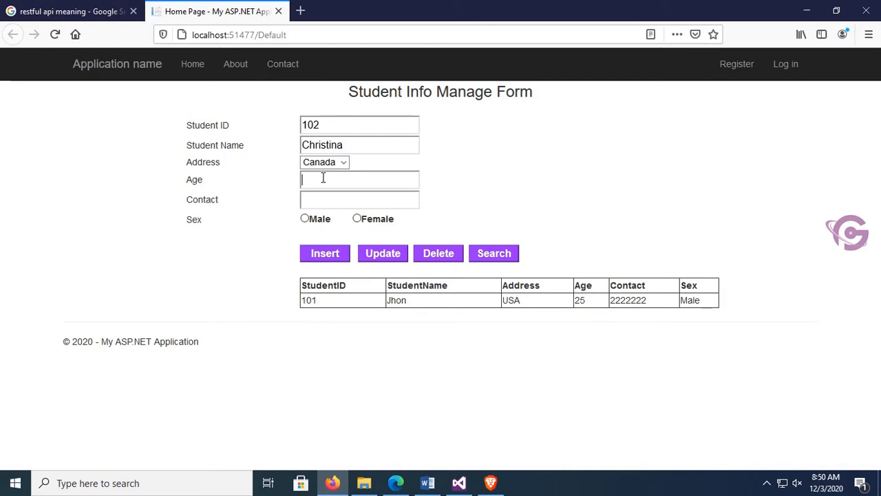
text(23)
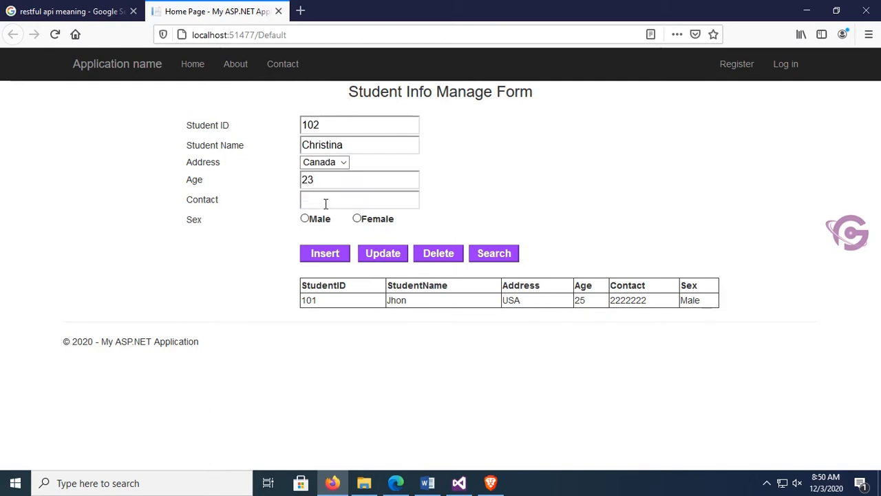
click(357, 218)
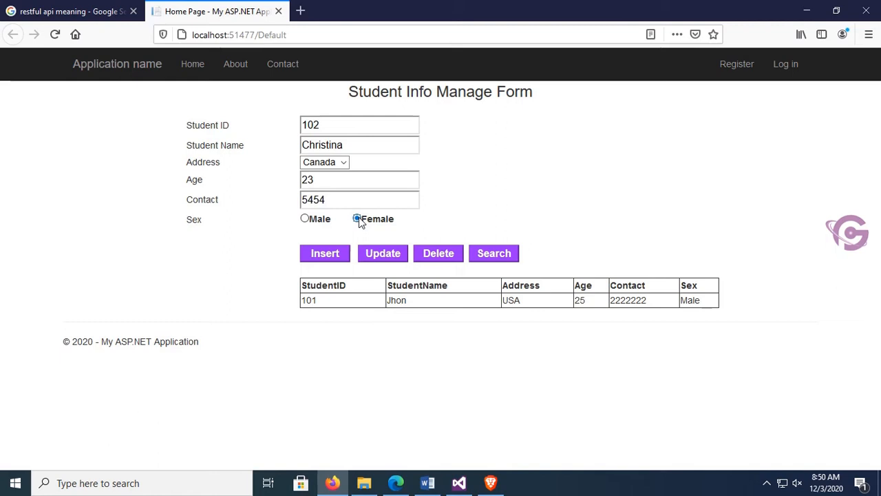
click(325, 253)
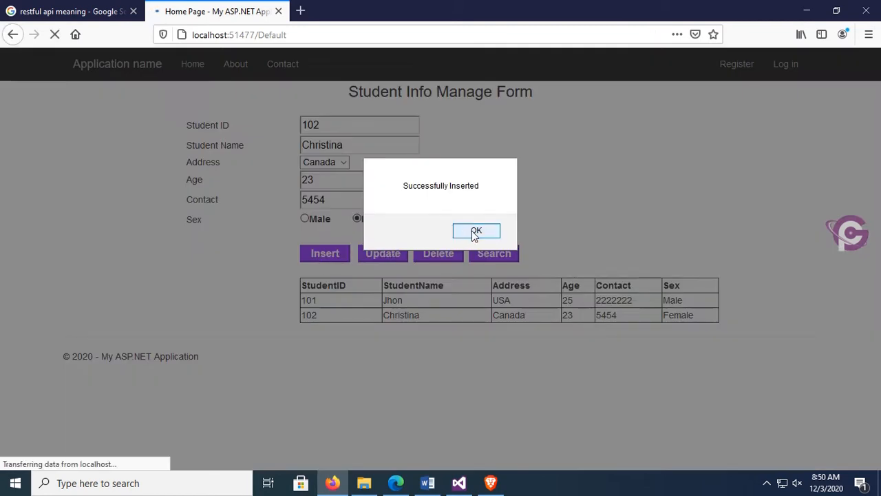
click(476, 230)
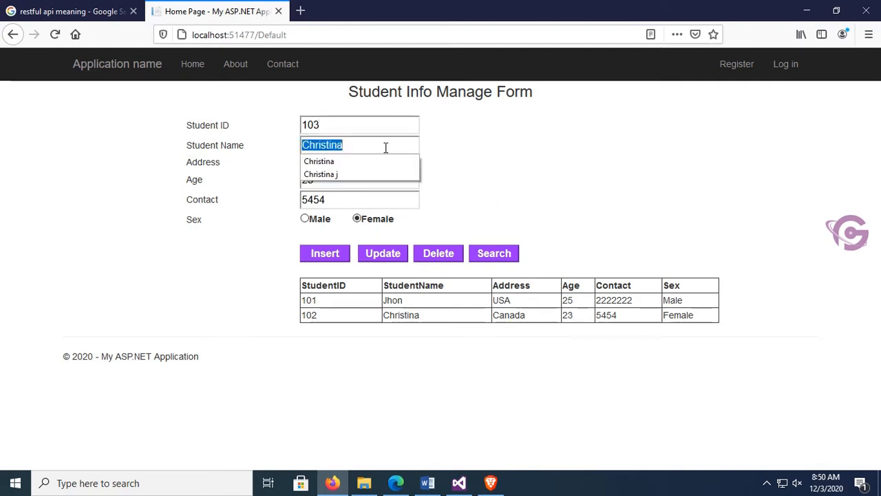
- Insert student 103 Kedy with sex Male
text(Kedy)
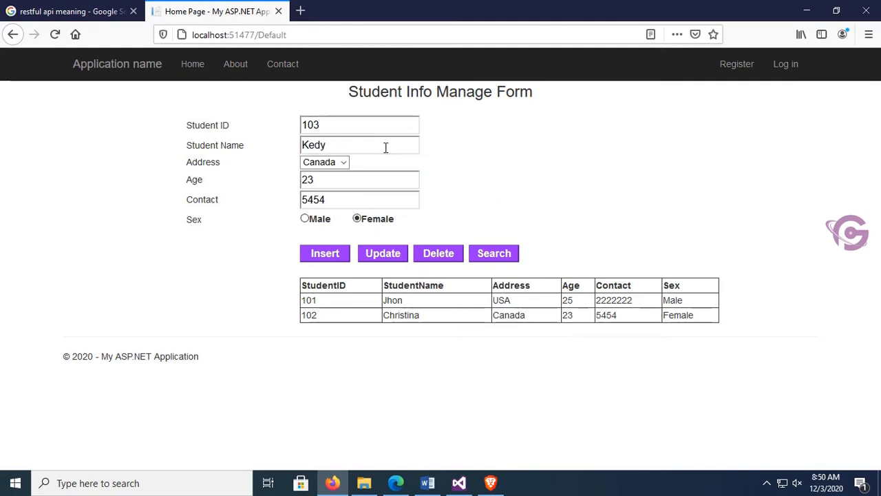
click(304, 219)
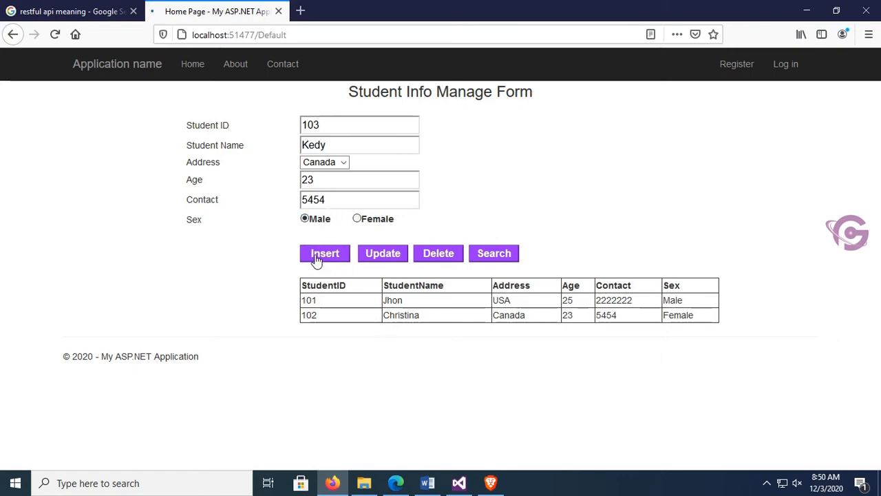
click(324, 253)
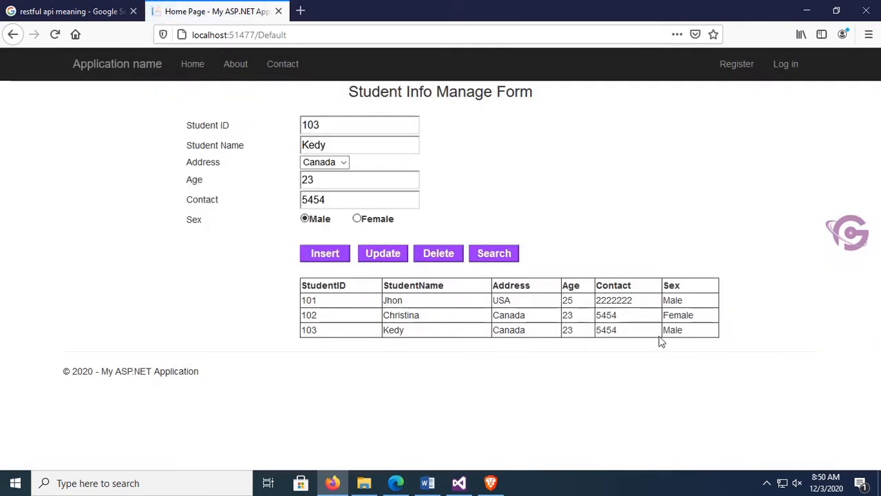
- Set the Text of Button5, beside Student ID, to GET
click(458, 483)
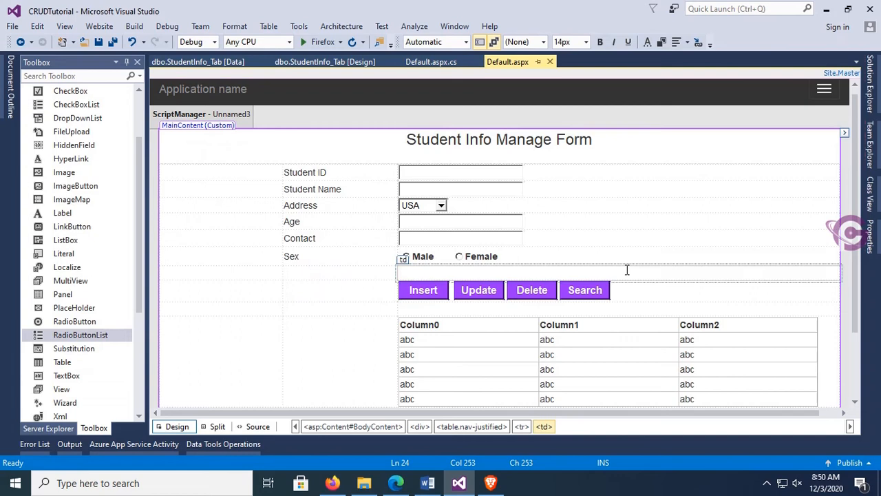
click(585, 290)
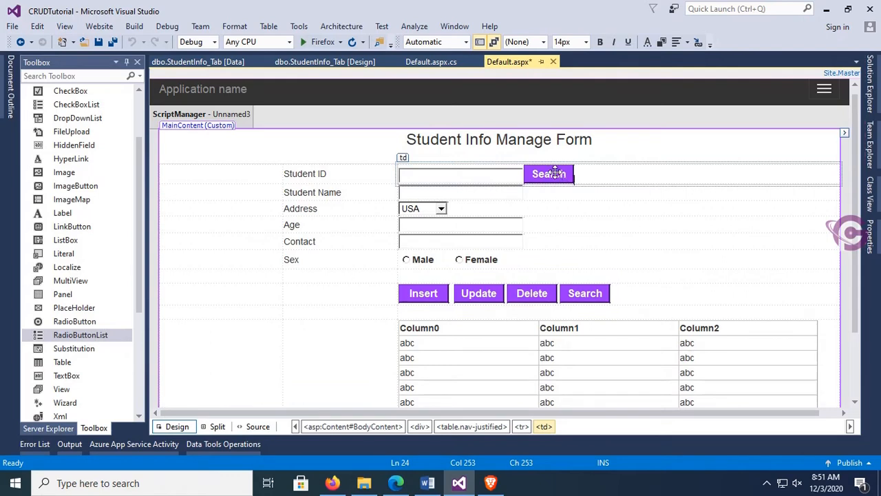
click(549, 174)
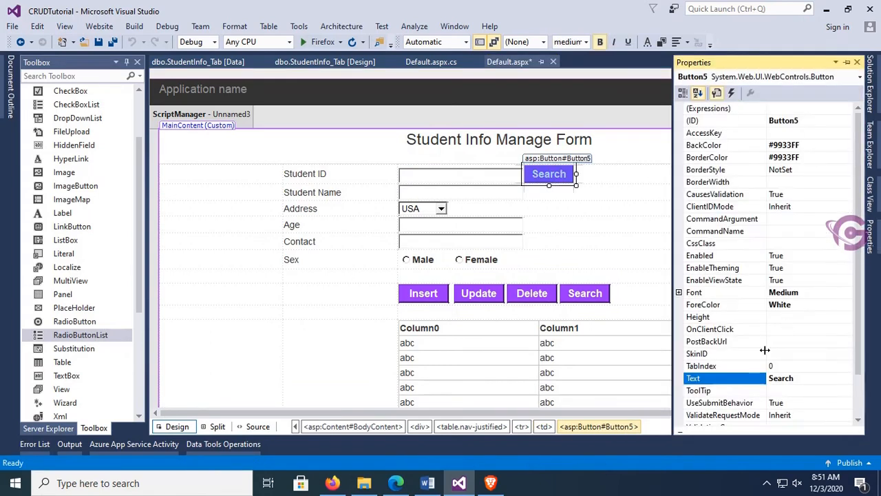
double_click(781, 378)
text(GET)
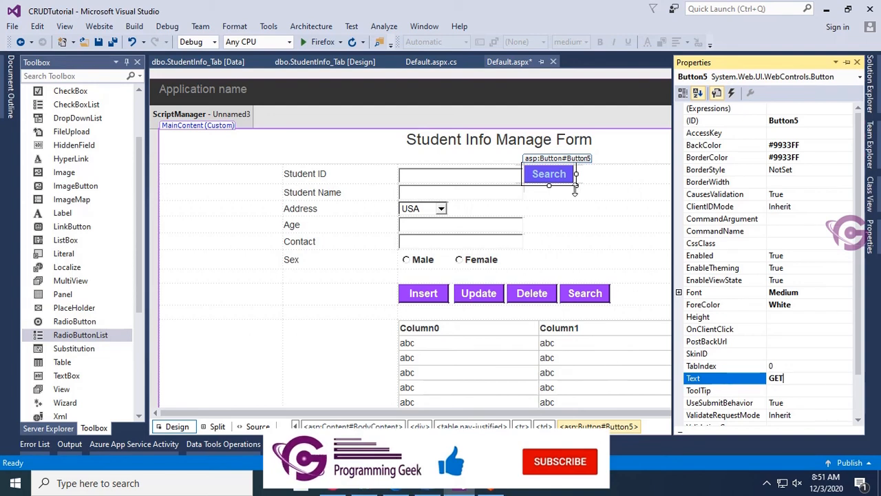
key(Return)
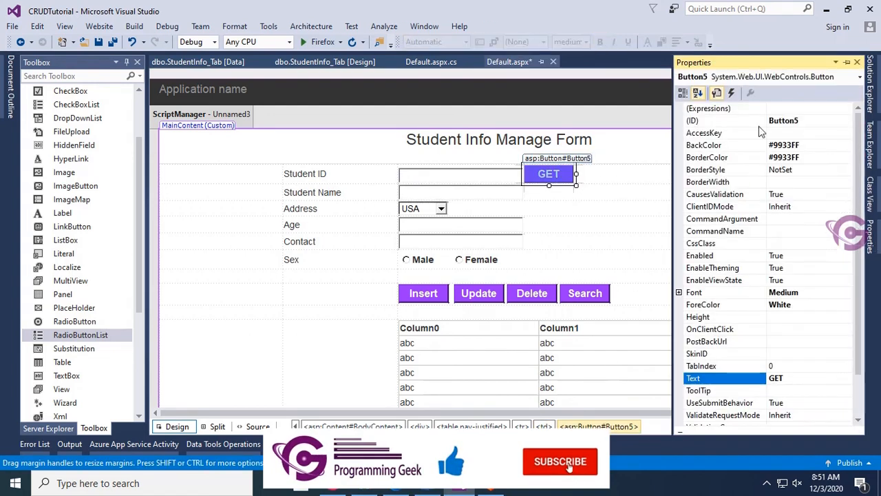
click(732, 92)
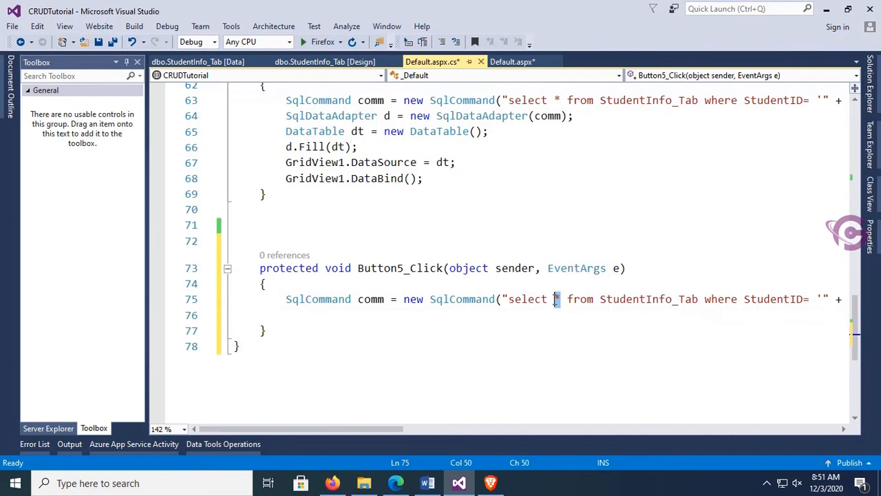
mouse_move(344, 216)
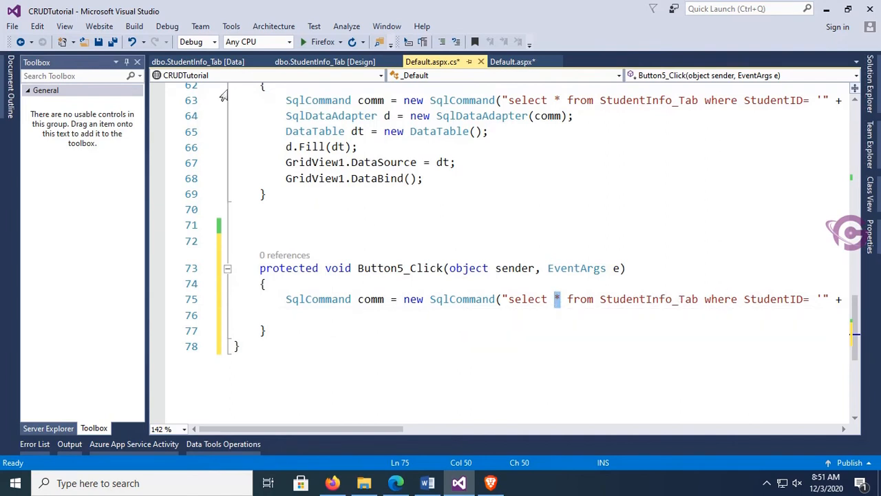
- Refresh the StudentInfo_Tab data to list students 101, 102 and 103, then return to the code
click(197, 61)
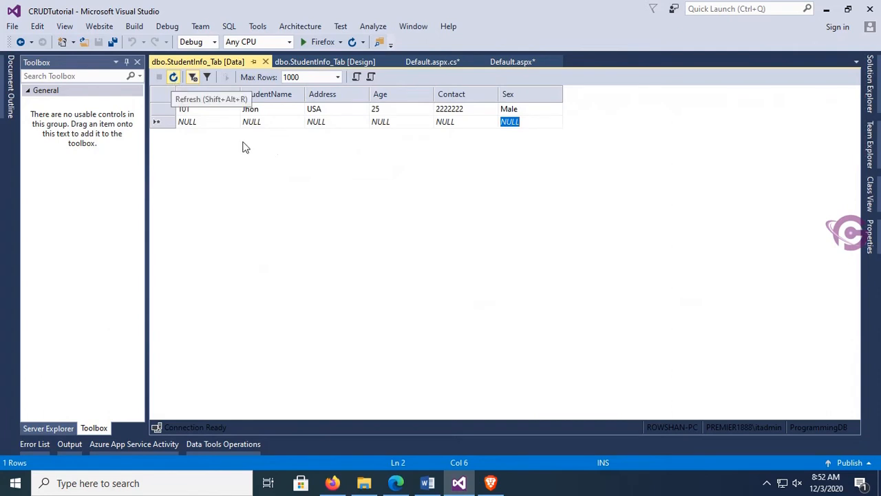
click(173, 76)
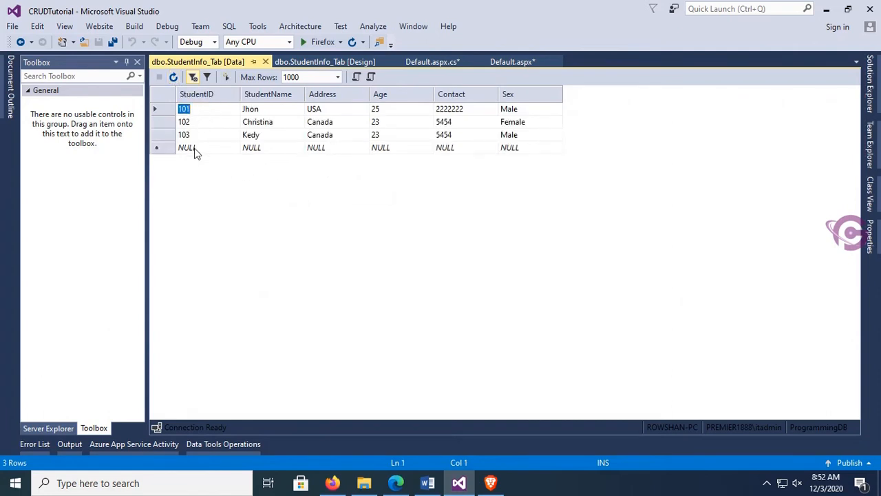
click(432, 61)
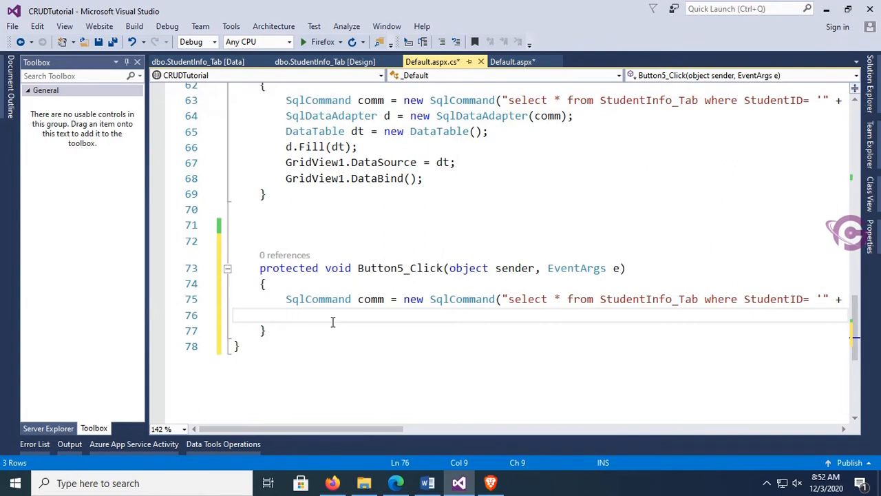
- Declare SqlDataReader srd = comm.ExecuteReader(); in Button5_Click
text(SqlDataReader)
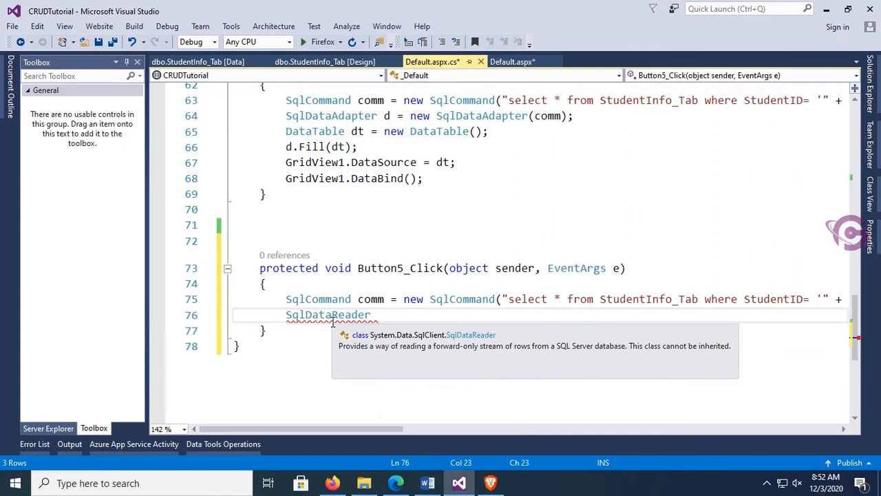
text(srd)
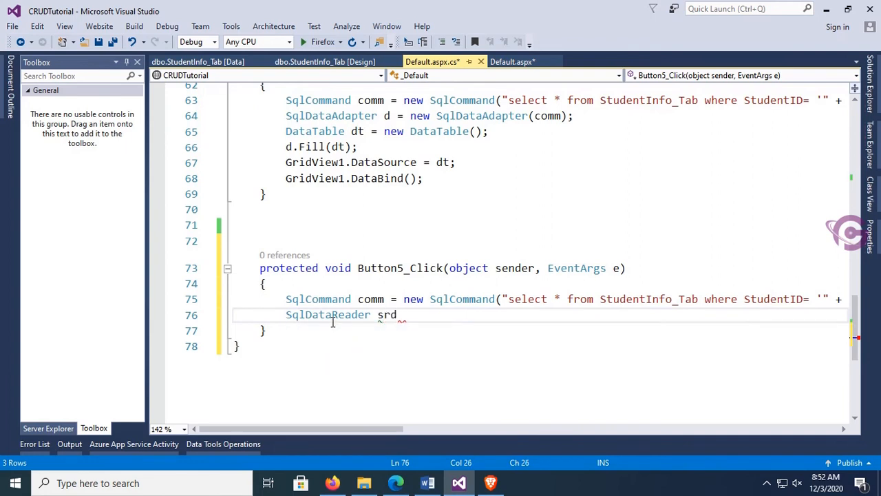
text(= comm.)
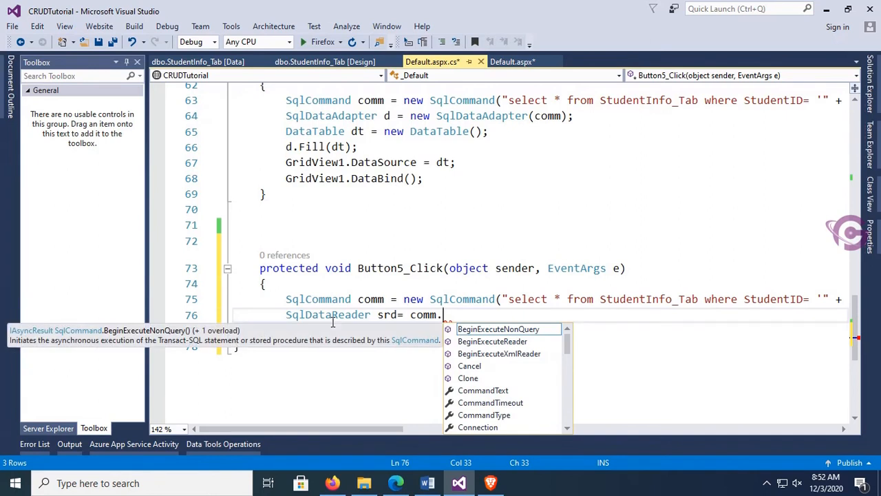
text(ecuteReader)
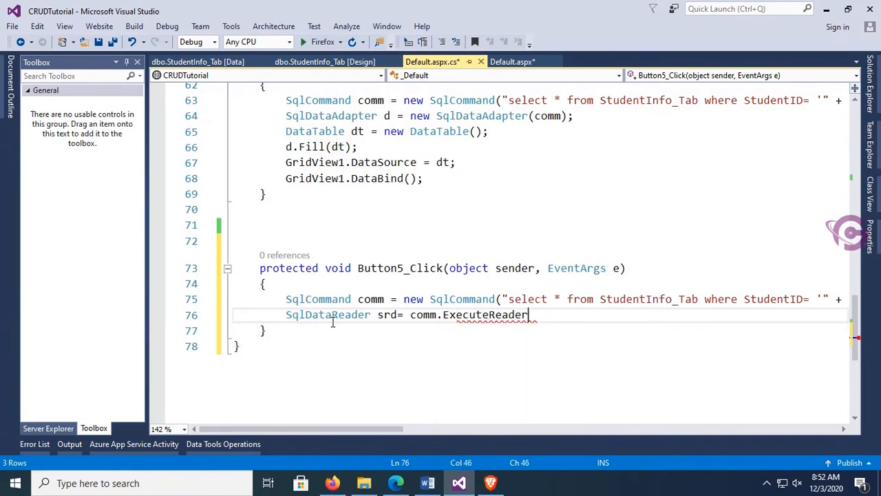
text(();)
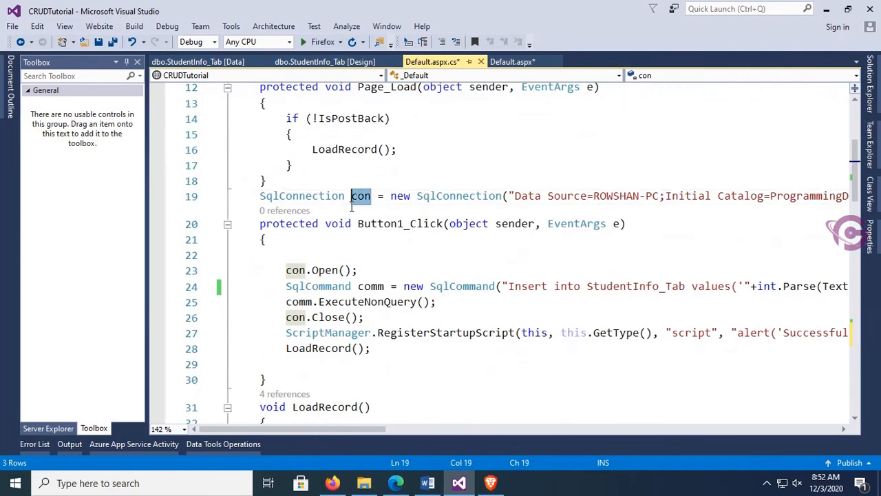
- Add a while (srd.Read()) loop setting TextBox2.Text = srd.GetValue(1).ToString()
scroll(down, 3)
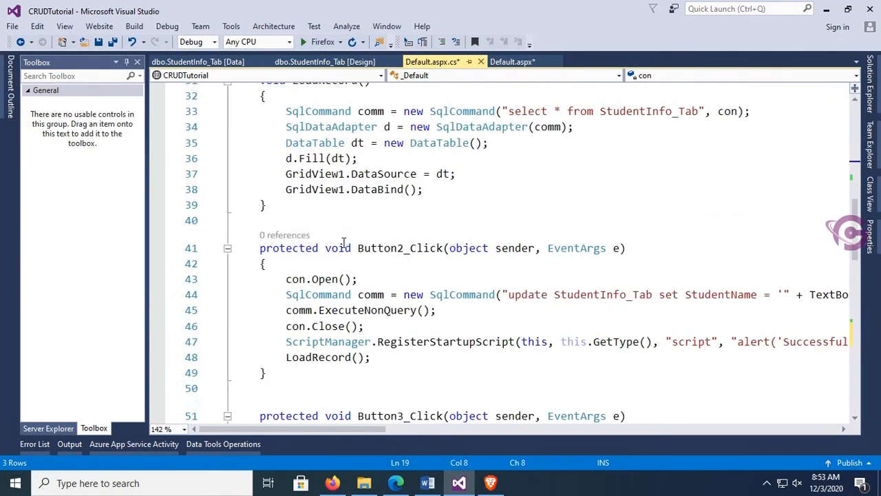
text(while)
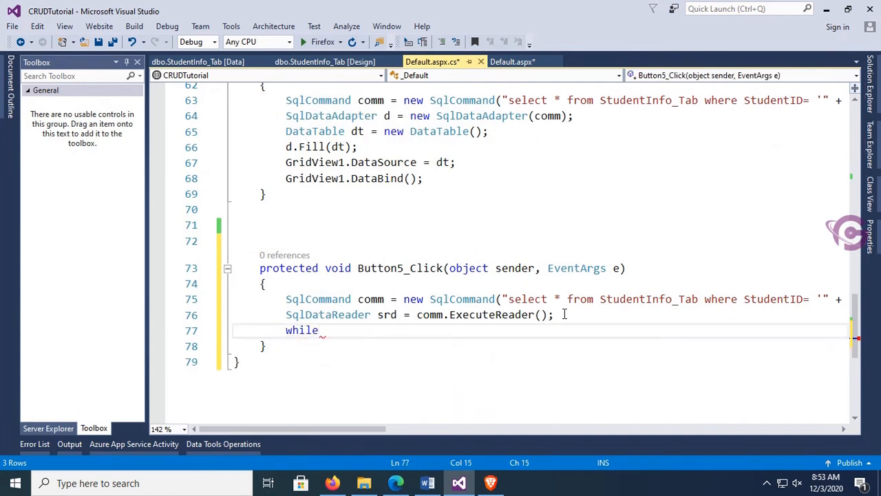
text((srd.)
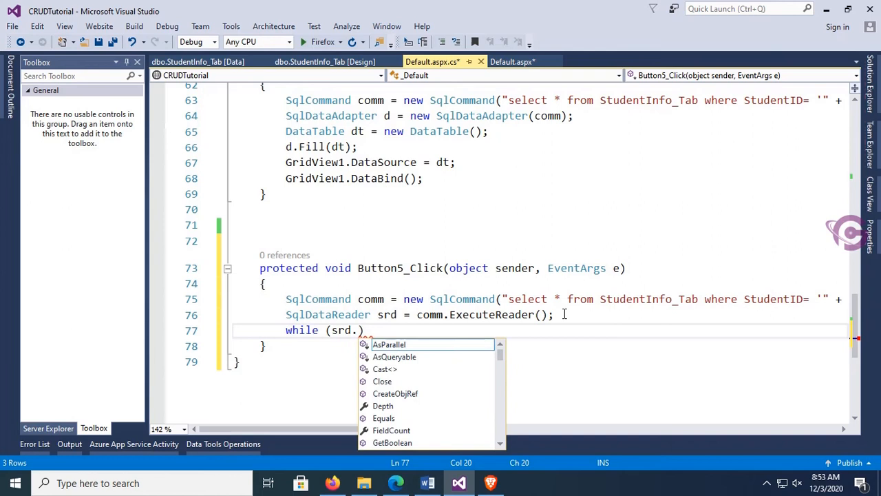
text(Read())
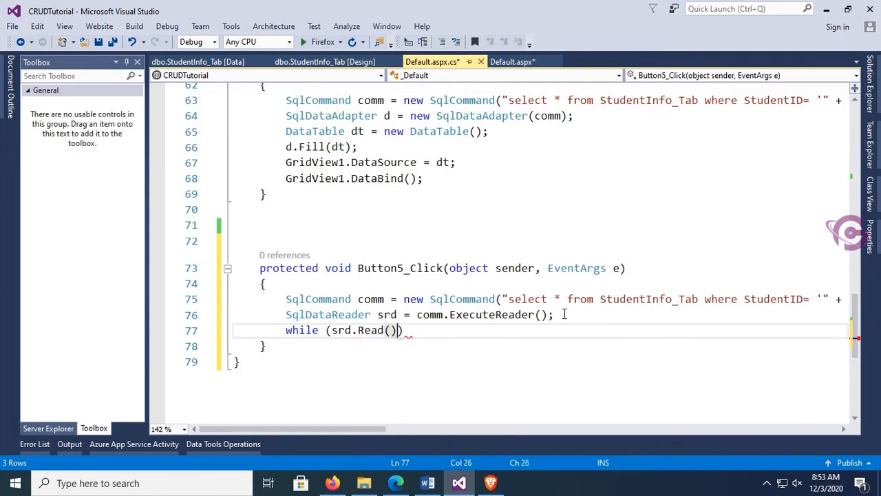
key(enter)
text({)
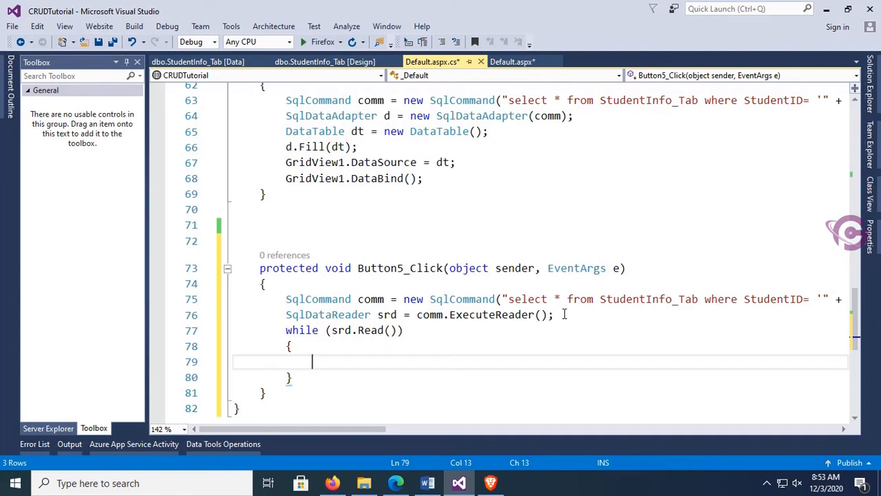
text(TextBox2.)
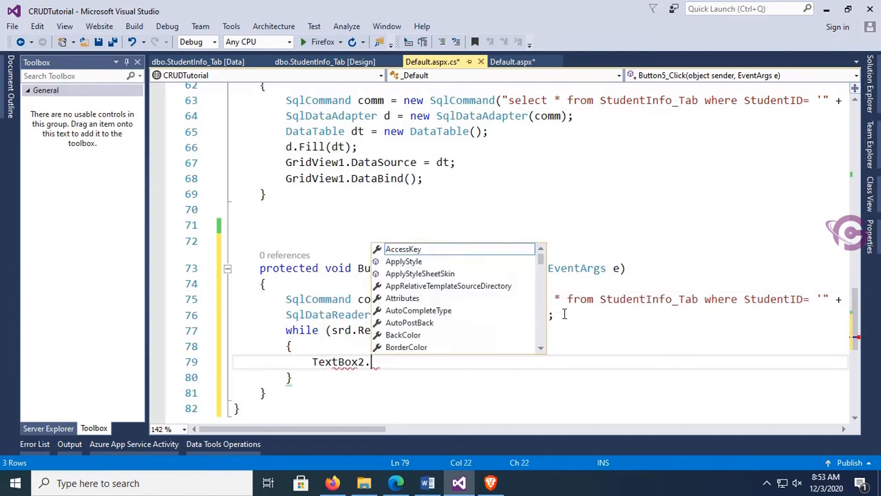
text(Text= srd.)
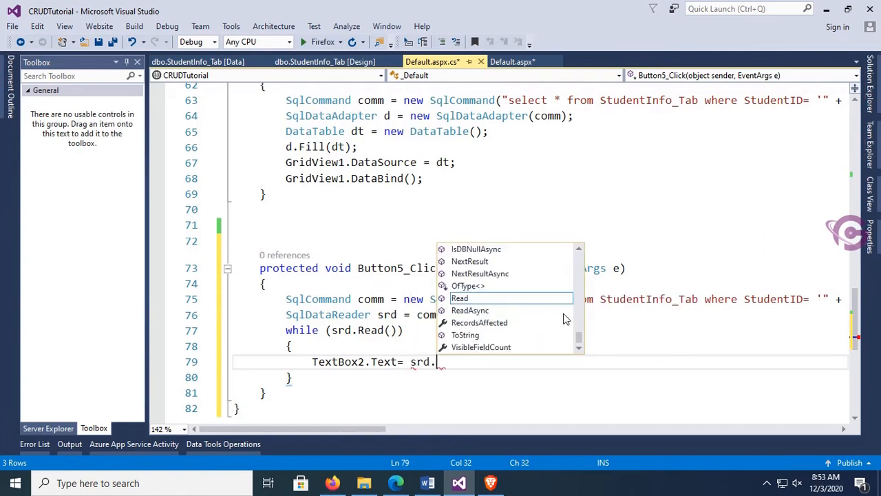
text(getva)
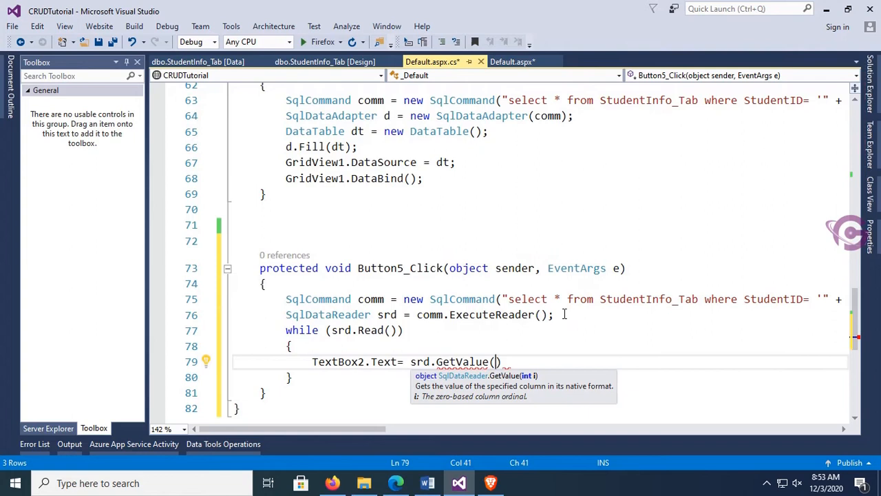
text(1)
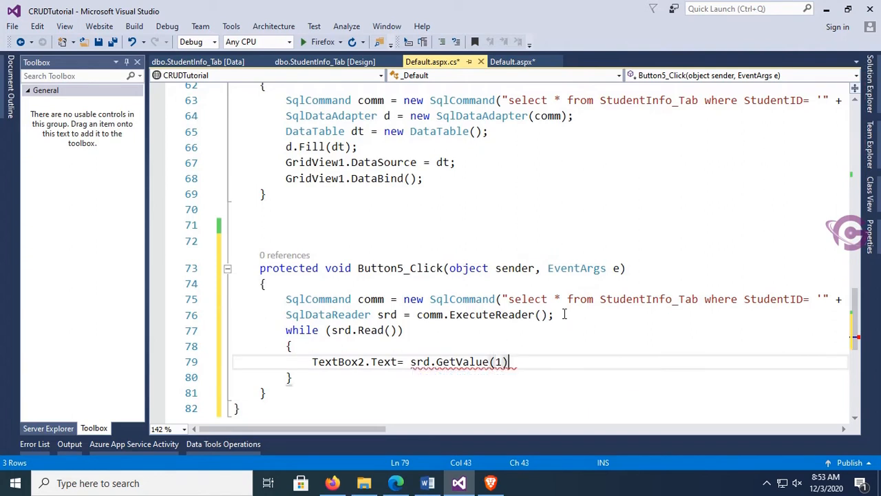
text(.ToString())
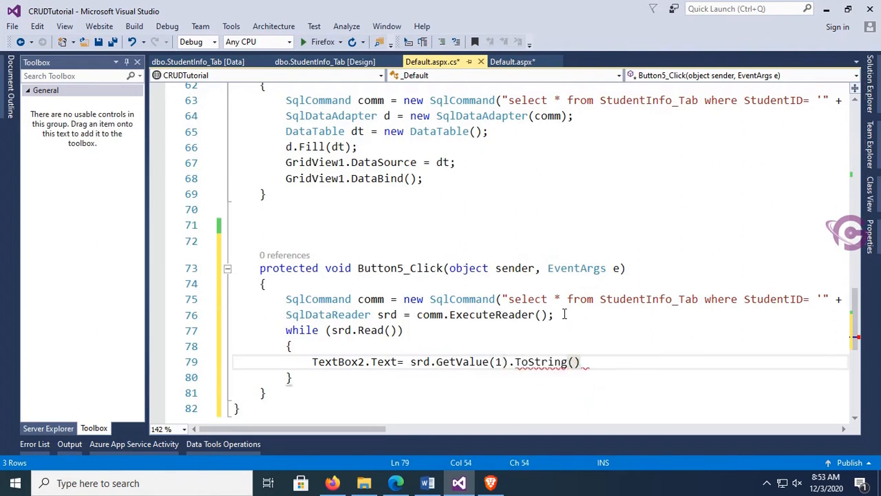
text(;)
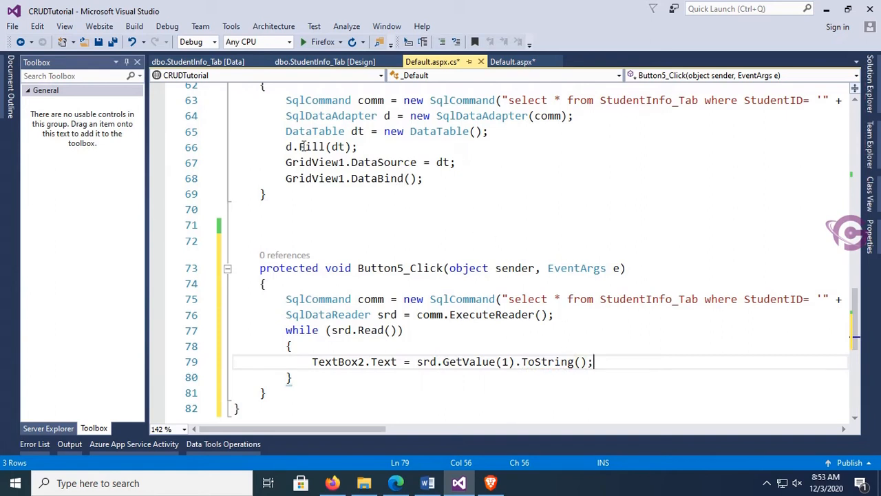
- Check StudentInfo_Tab's column order in the Data tab and return to the code
click(198, 61)
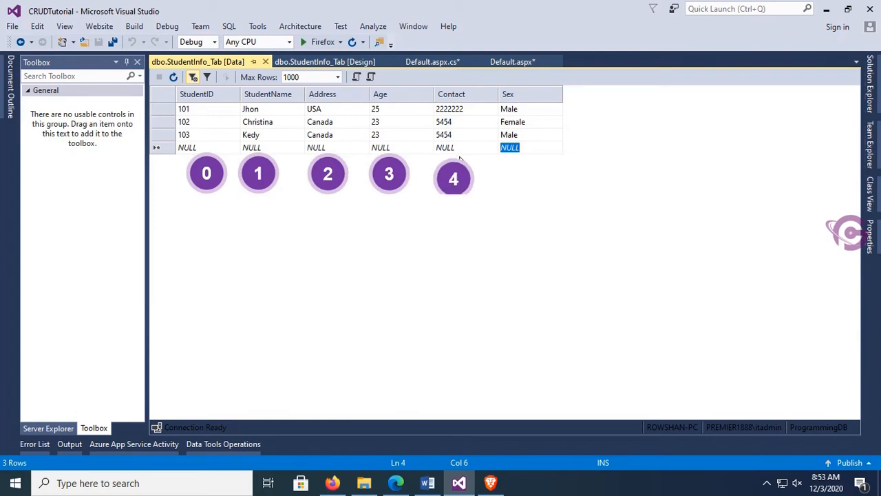
click(432, 61)
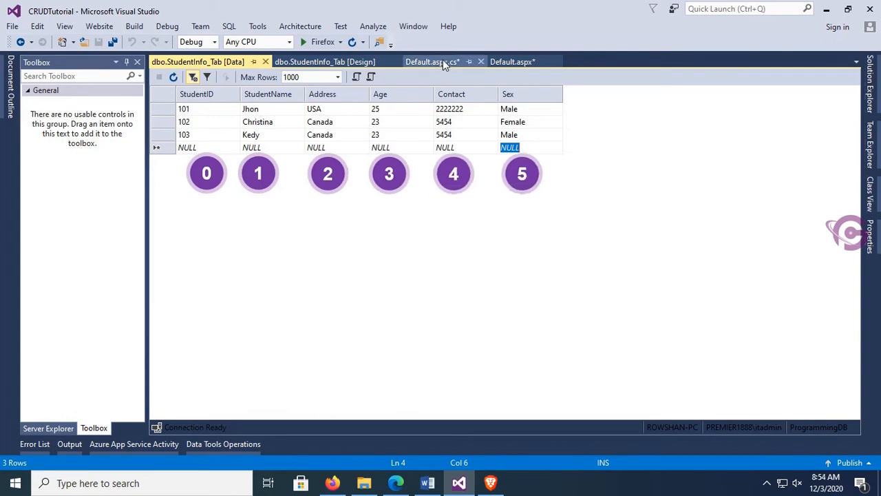
click(431, 61)
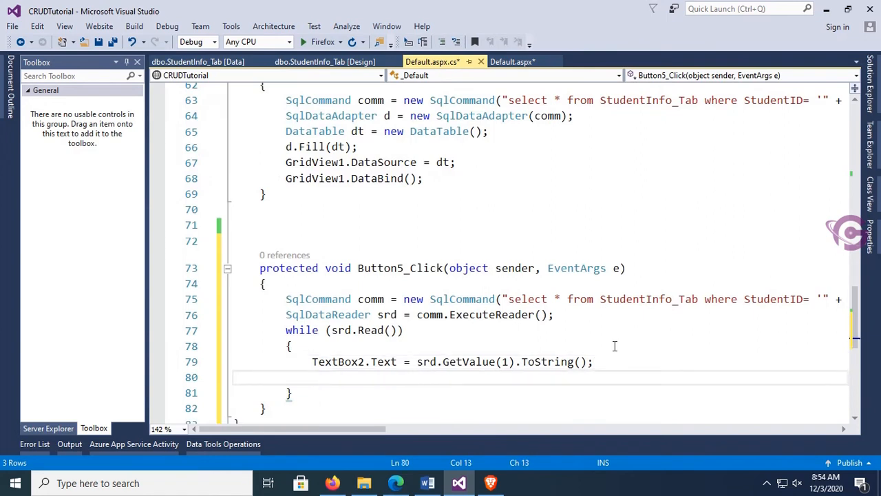
- Fill DropDownList1.SelectedValue, TextBox3 and TextBox4 from srd.GetValue(2), (3) and (4)
text(DropDownList1)
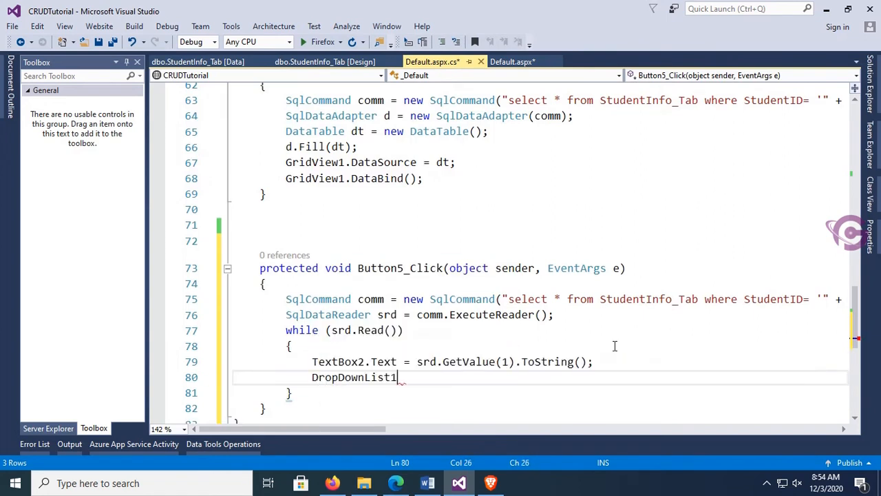
text(.SelectedValue =)
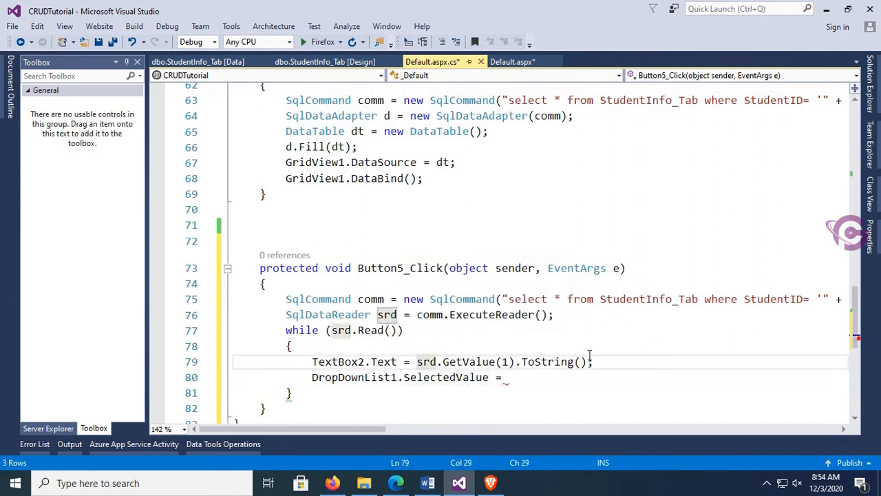
text(srd.GetValue(1).ToString();)
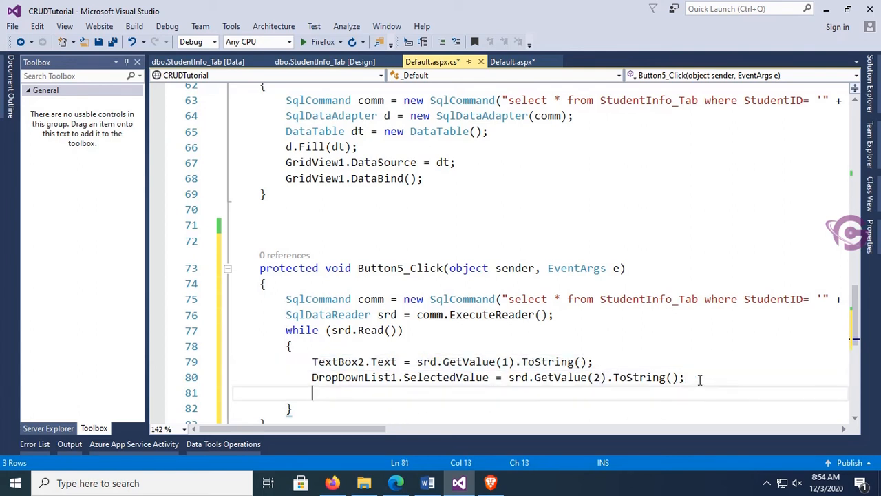
text(TextBox2.Text = srd.GetValue(1).ToString();)
text(TextBox4.Text = srd.GetValue(4).ToString();)
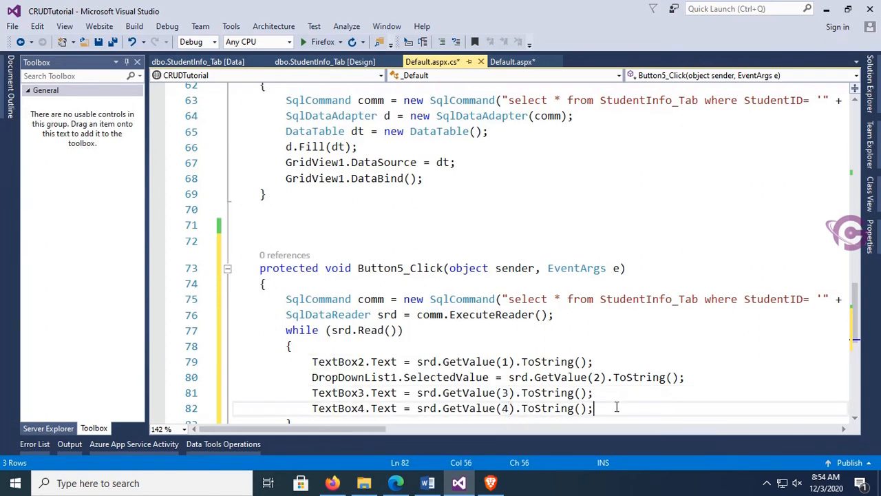
- Set RadioButtonList1.SelectedValue from srd.GetValue(5) and run the project
text(rad)
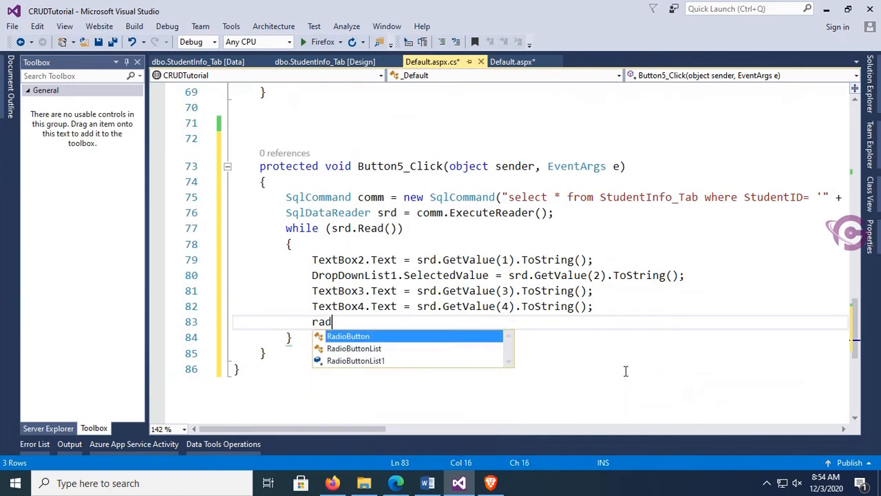
text(RadioButtonList1. se)
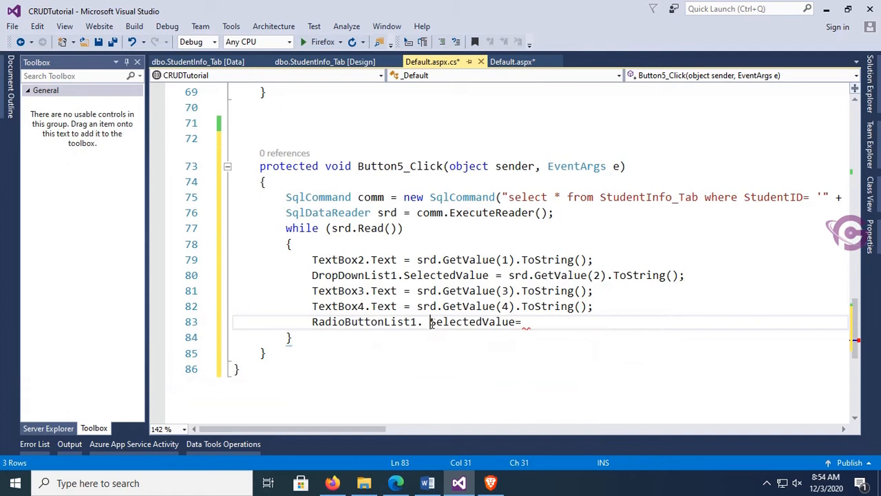
text(SelectedValue=)
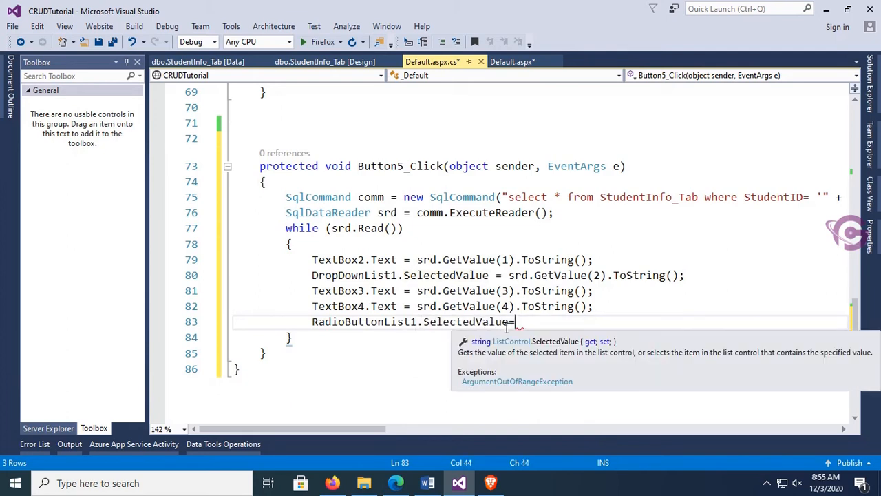
text(srd.ge)
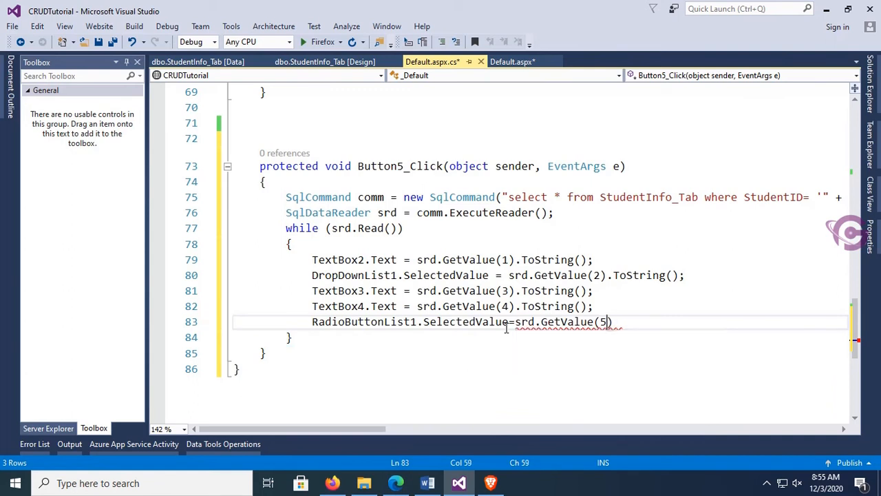
text(.ToString())
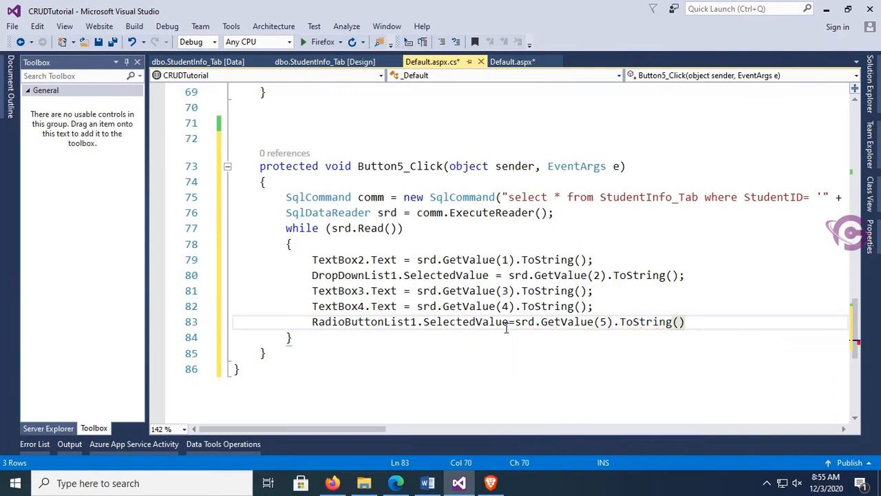
click(113, 42)
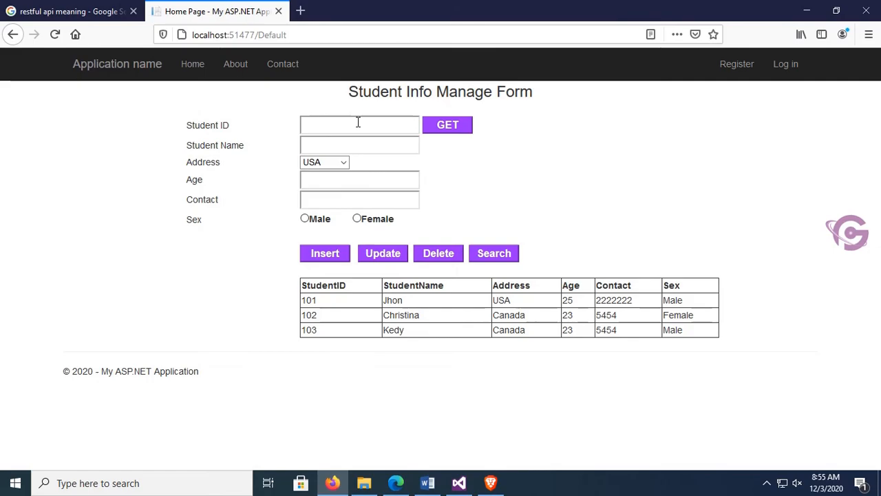
- Request student 102 with GET and inspect the ExecuteReader open-connection server error
text(102)
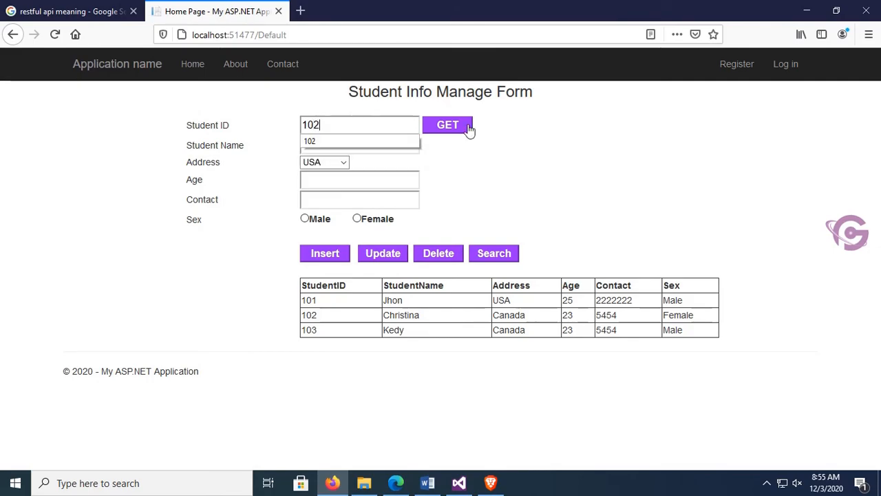
click(448, 124)
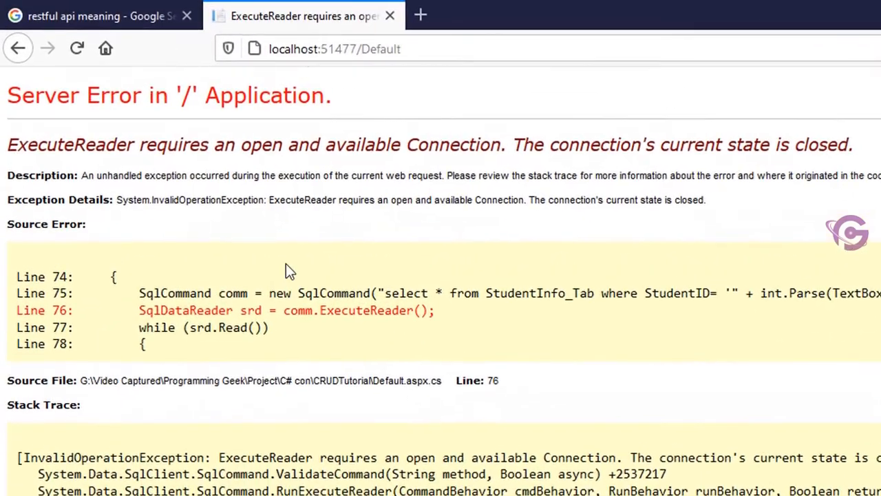
drag(143, 144, 854, 175)
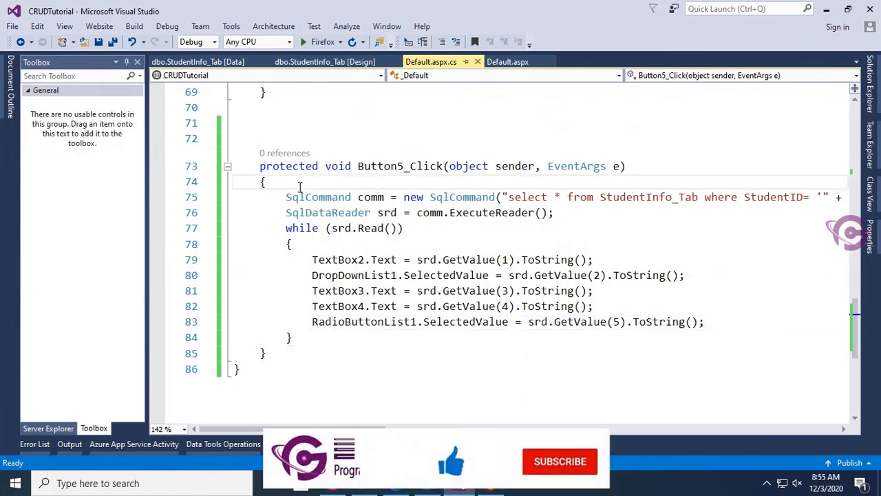
- Add con.Open() before reading and con.Close() after the loop in Button5_Click, then save
text(con)
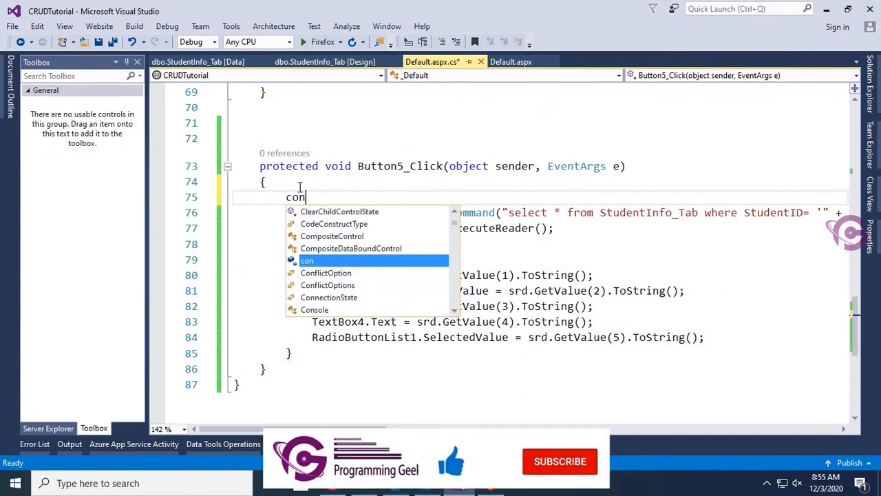
text(.Open();)
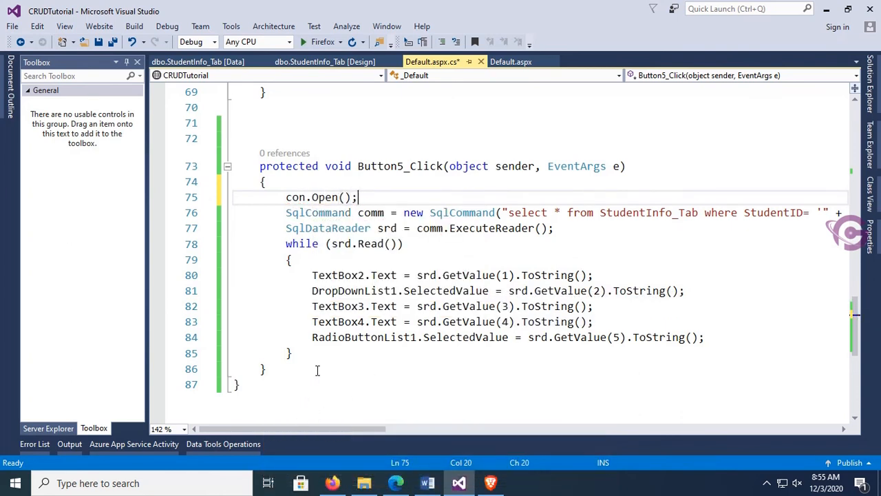
text(con)
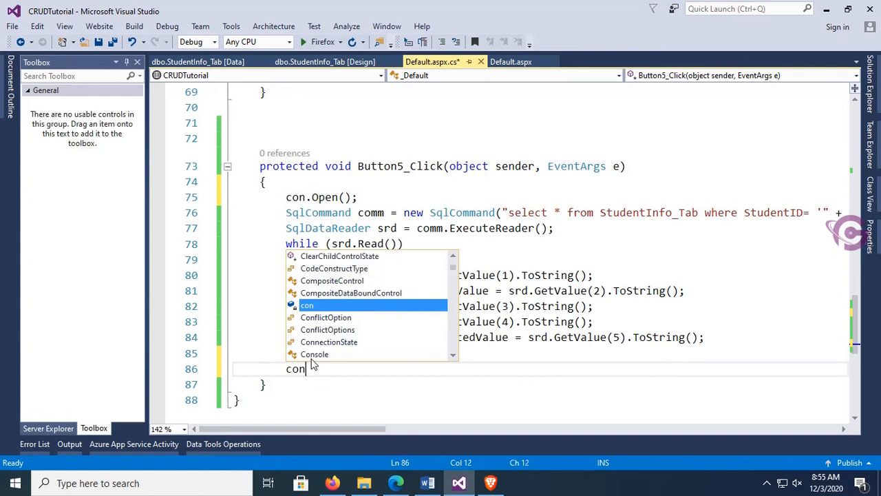
text(.clo)
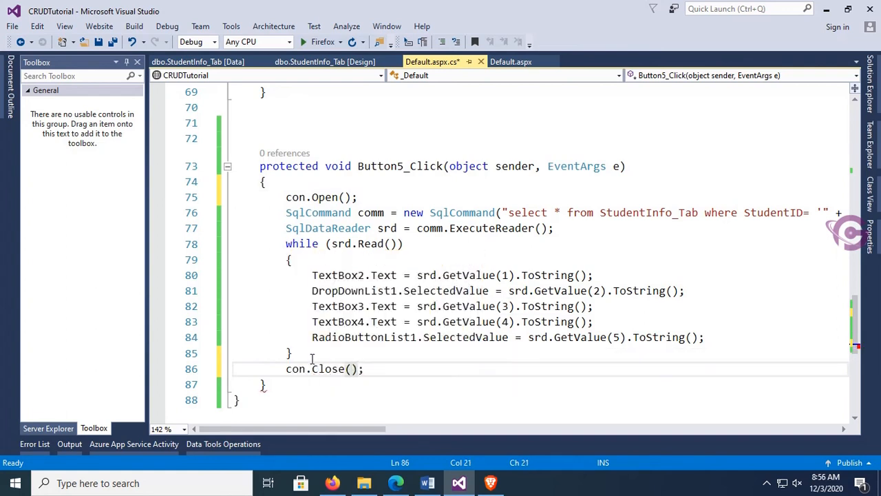
key(ctrl+s)
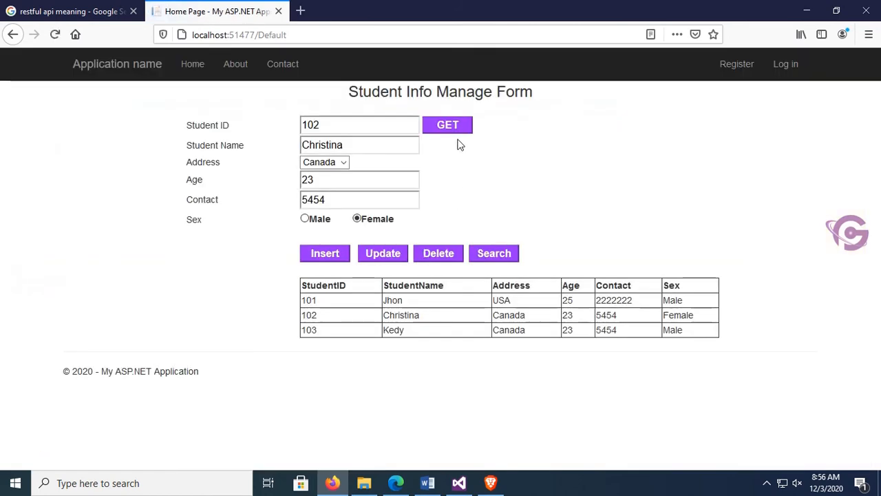
- Load students 101, 102 and 103 via GET, confirming each record's fields populate
click(358, 125)
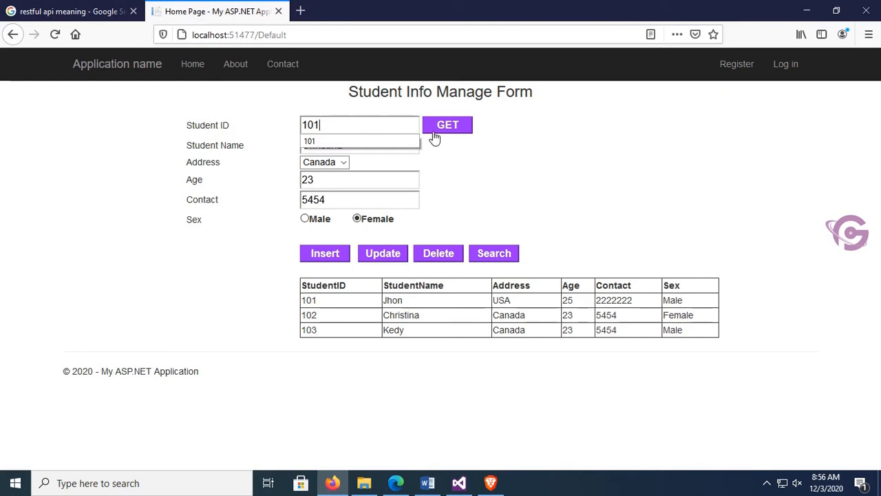
click(448, 124)
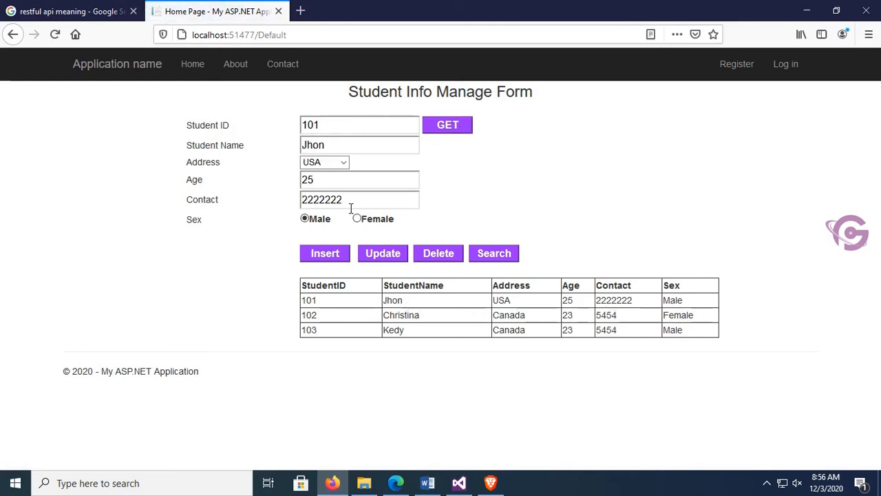
key(Backspace)
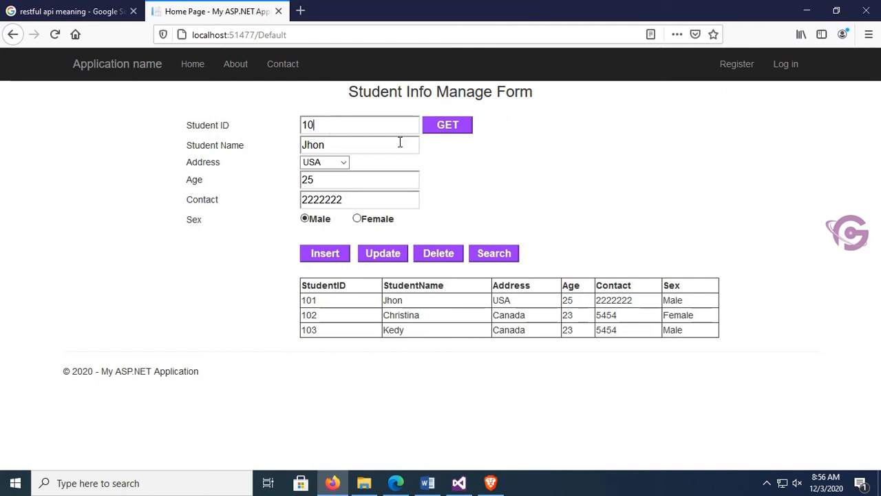
click(447, 124)
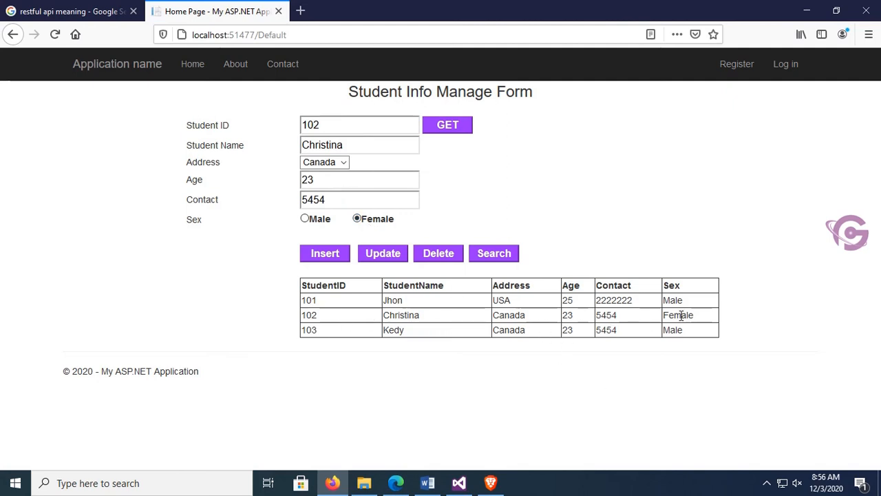
double_click(678, 315)
text(103)
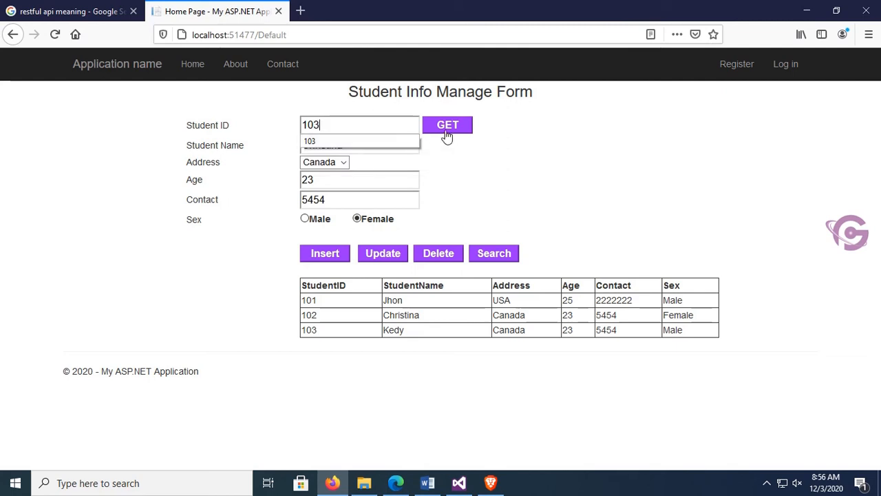
click(448, 124)
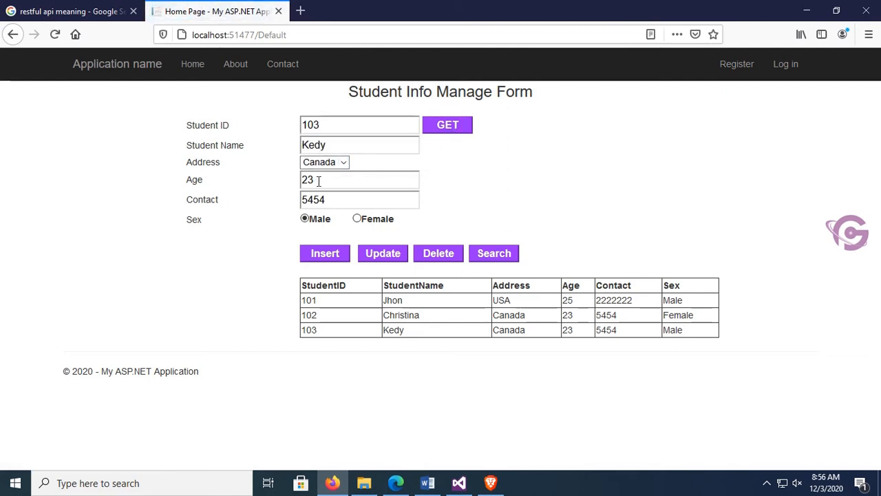
mouse_move(474, 330)
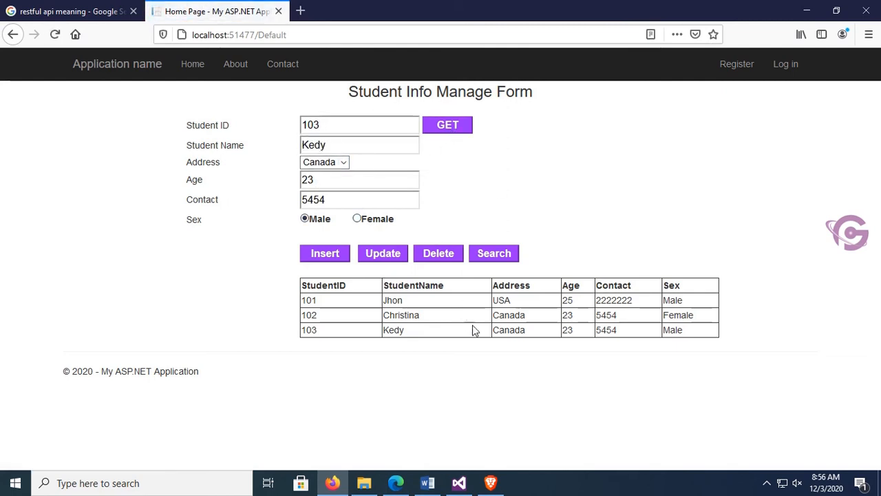